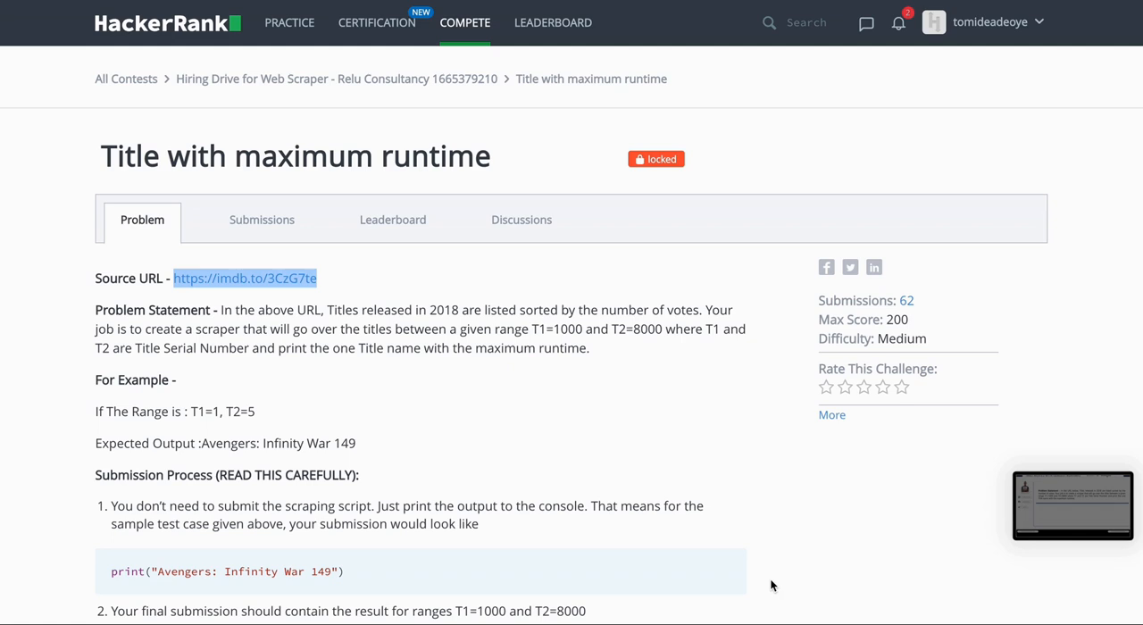
{"action": "mouse_move", "coordinate": [465, 448]}
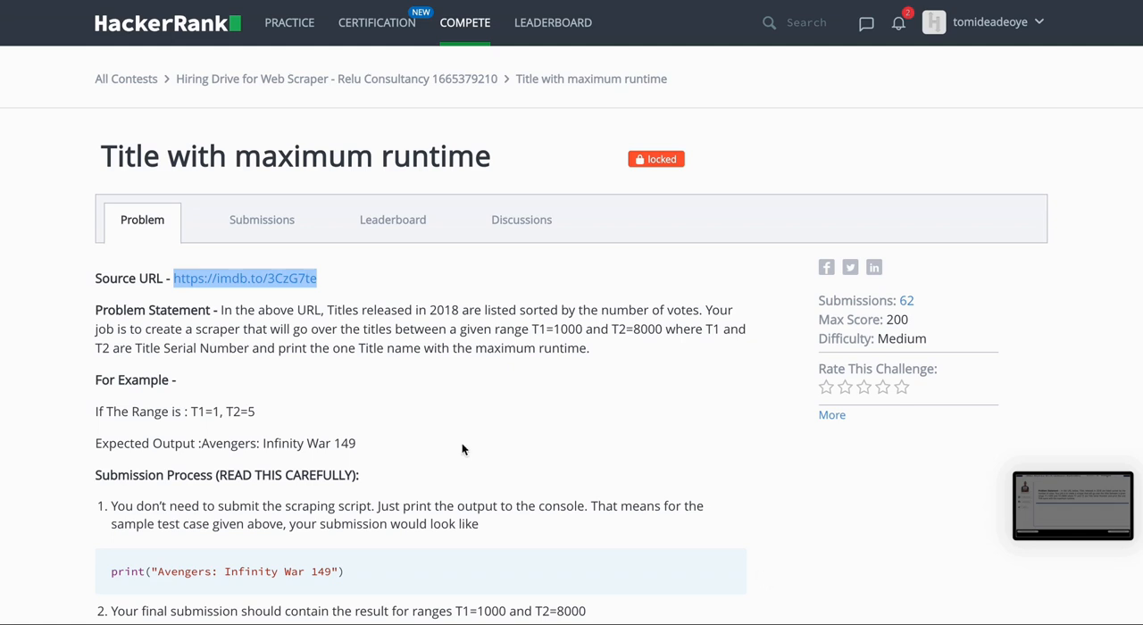
{"action": "mouse_move", "coordinate": [489, 407]}
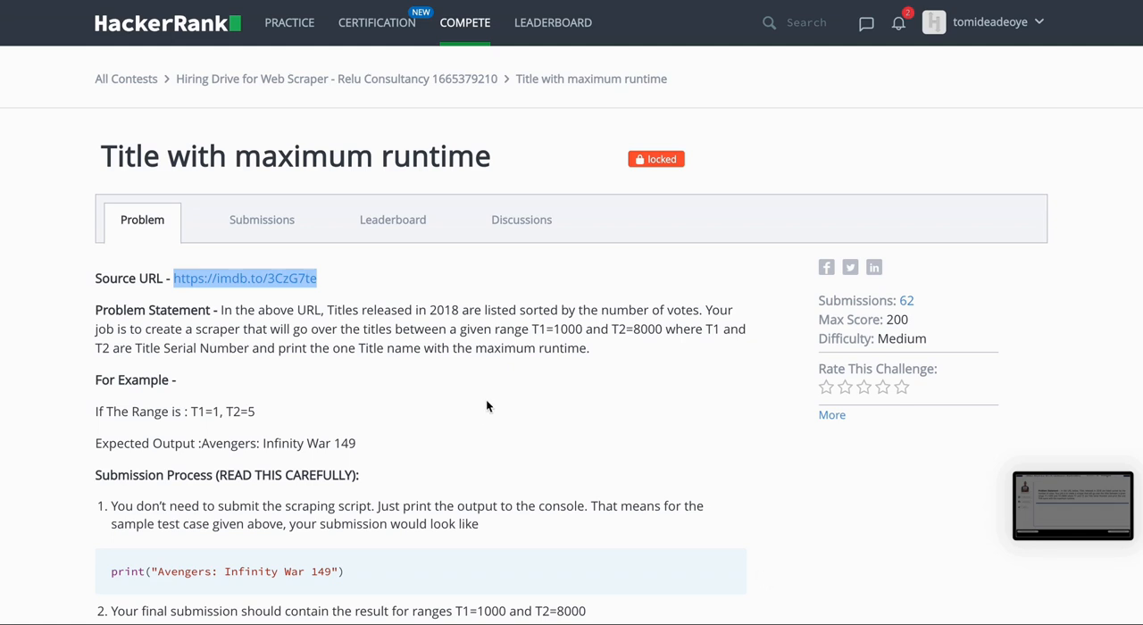
{"action": "mouse_move", "coordinate": [721, 270]}
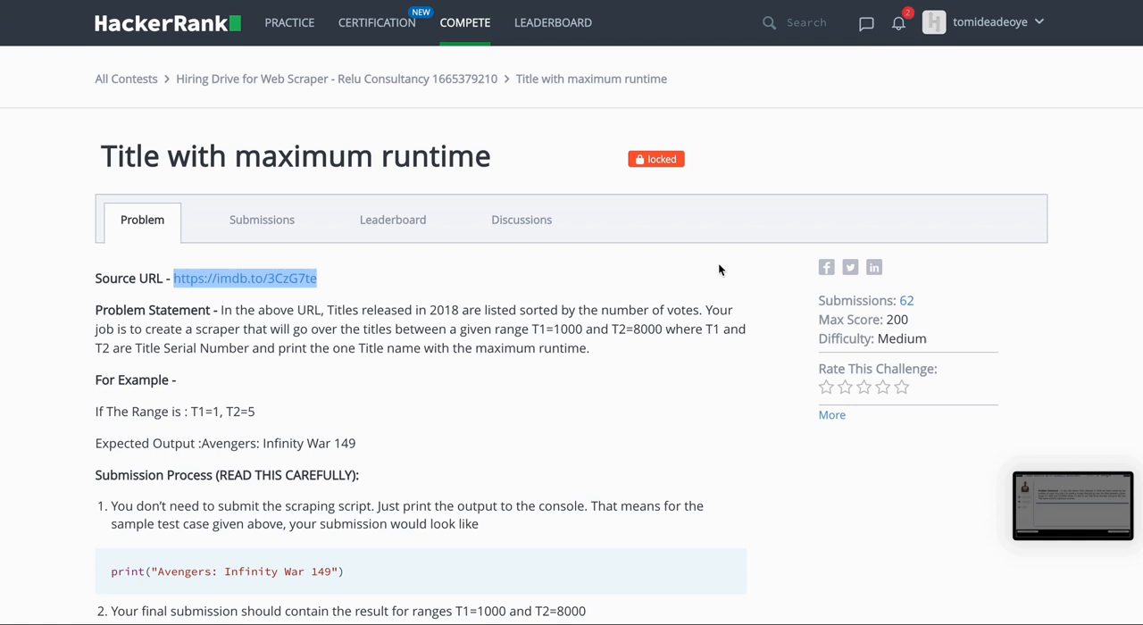
{"action": "mouse_move", "coordinate": [771, 338]}
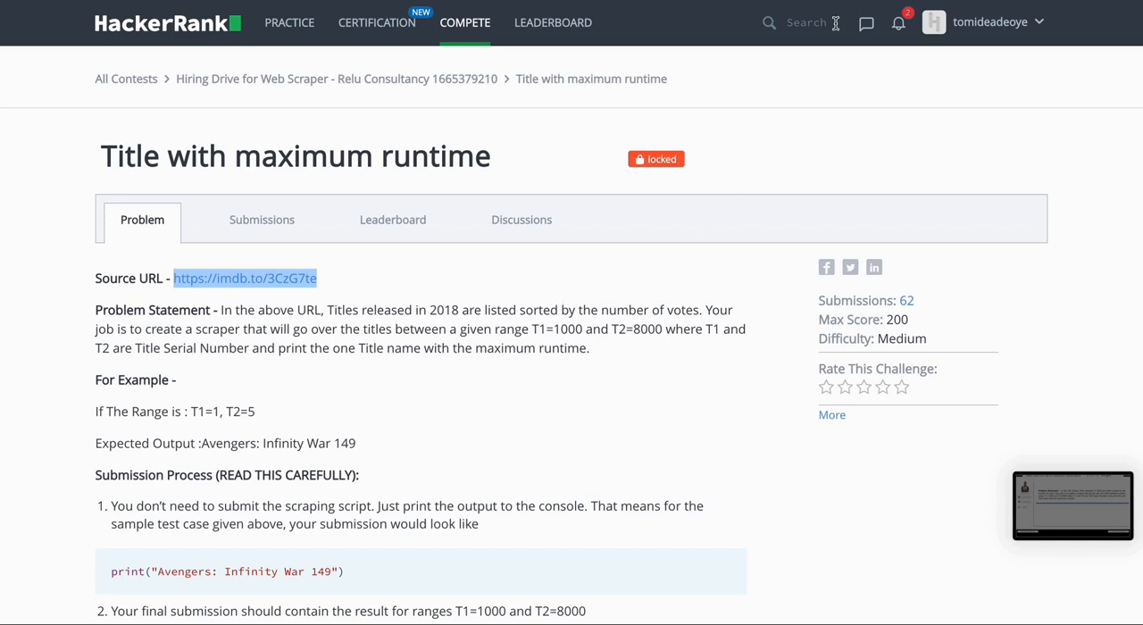
Browse the IMDb 2018 results list showing the first runtimes of 149, 134 and 119 minutes
{"action": "left_click", "coordinate": [243, 279]}
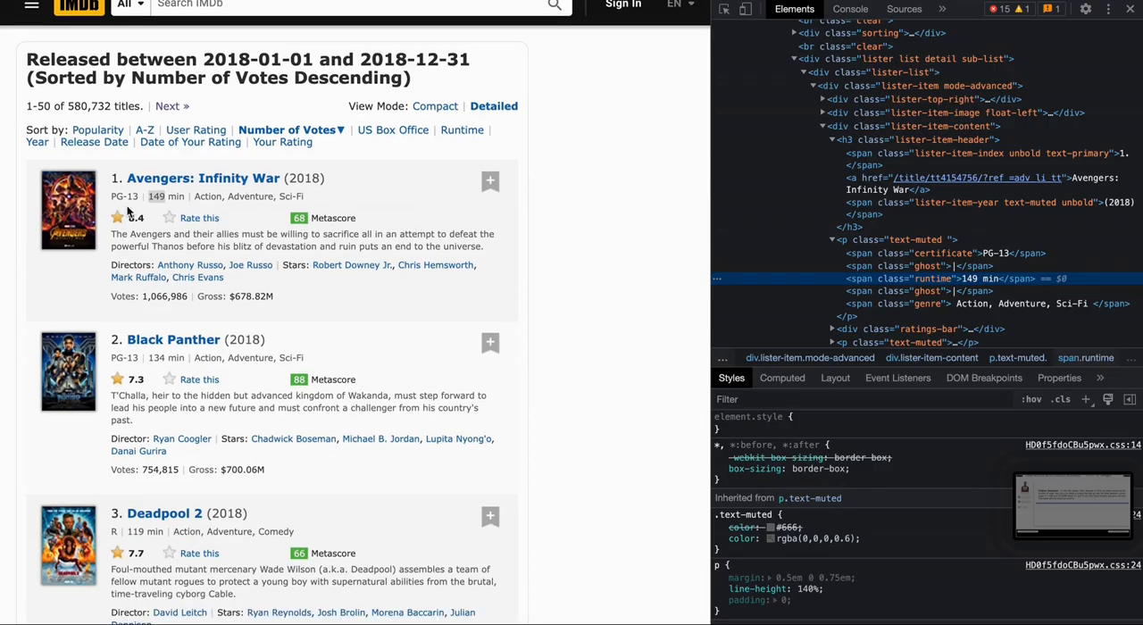
{"action": "scroll", "scroll_direction": "down", "scroll_amount": 3}
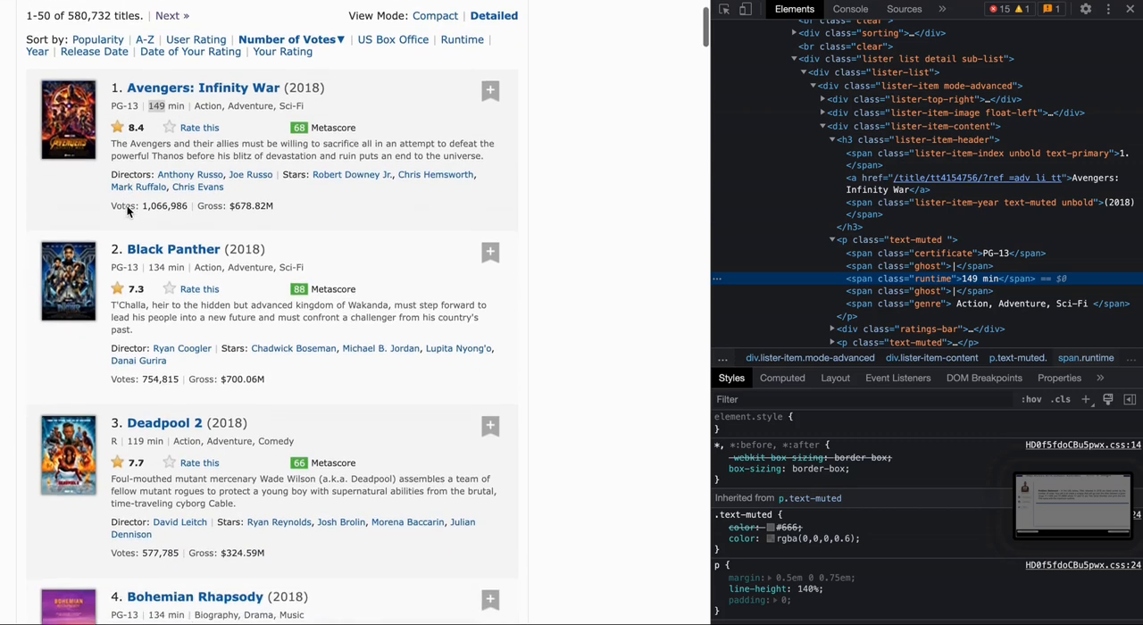
{"action": "scroll", "scroll_direction": "down", "scroll_amount": 3}
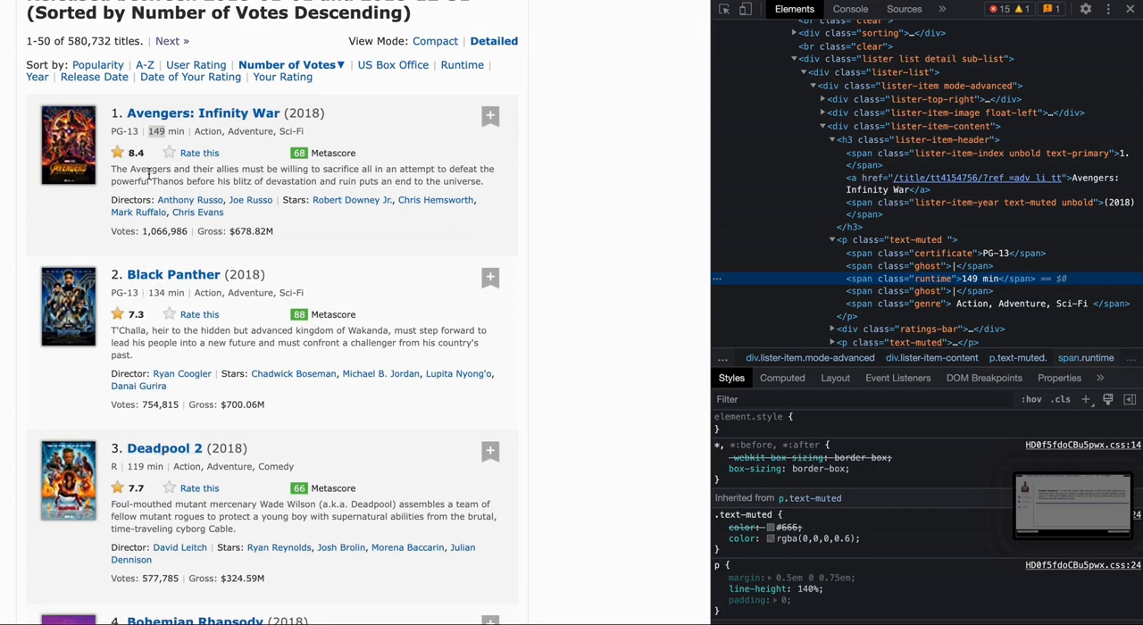
{"action": "mouse_move", "coordinate": [159, 132]}
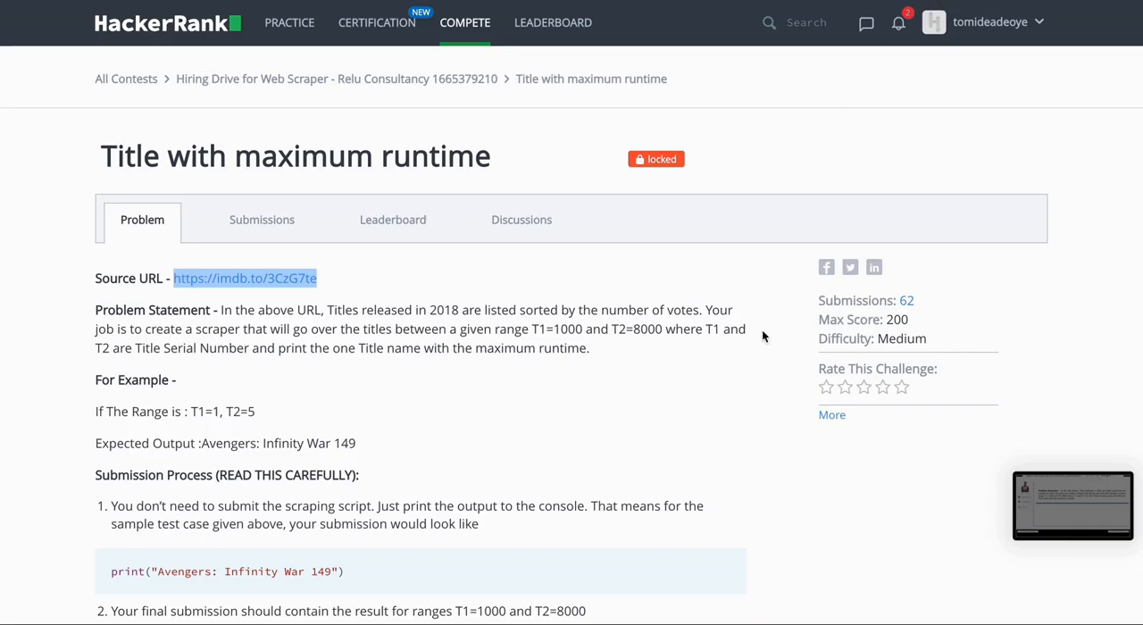
Scroll the HackerRank problem to its Output Format and sample output 'Avengers: Infinity War 149'
{"action": "scroll", "scroll_direction": "down", "scroll_amount": 3}
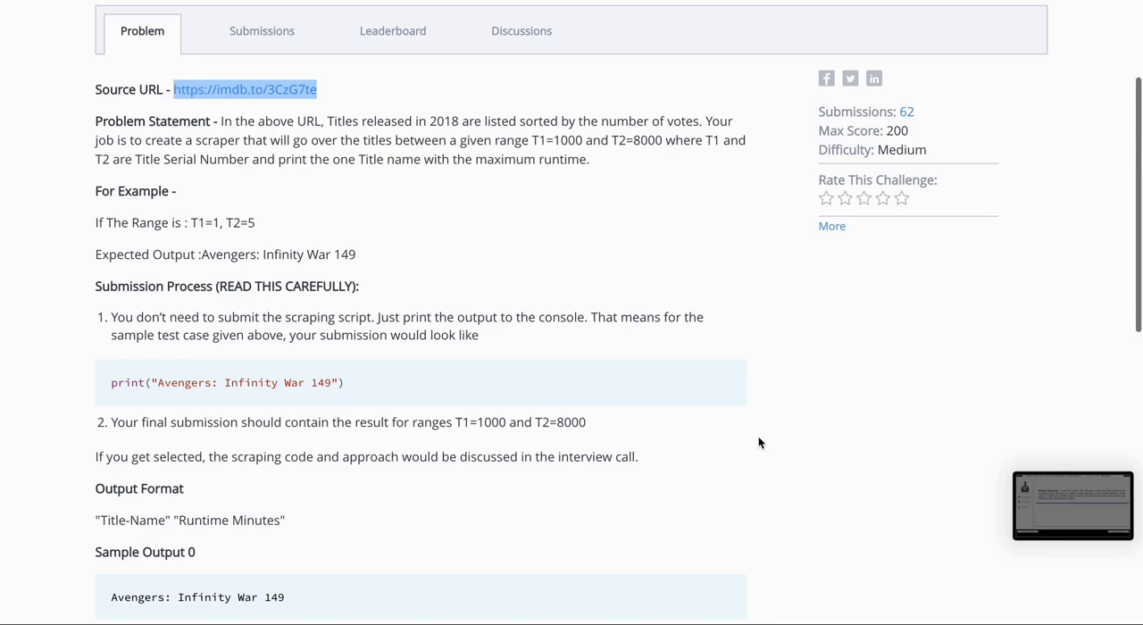
{"action": "mouse_move", "coordinate": [498, 435]}
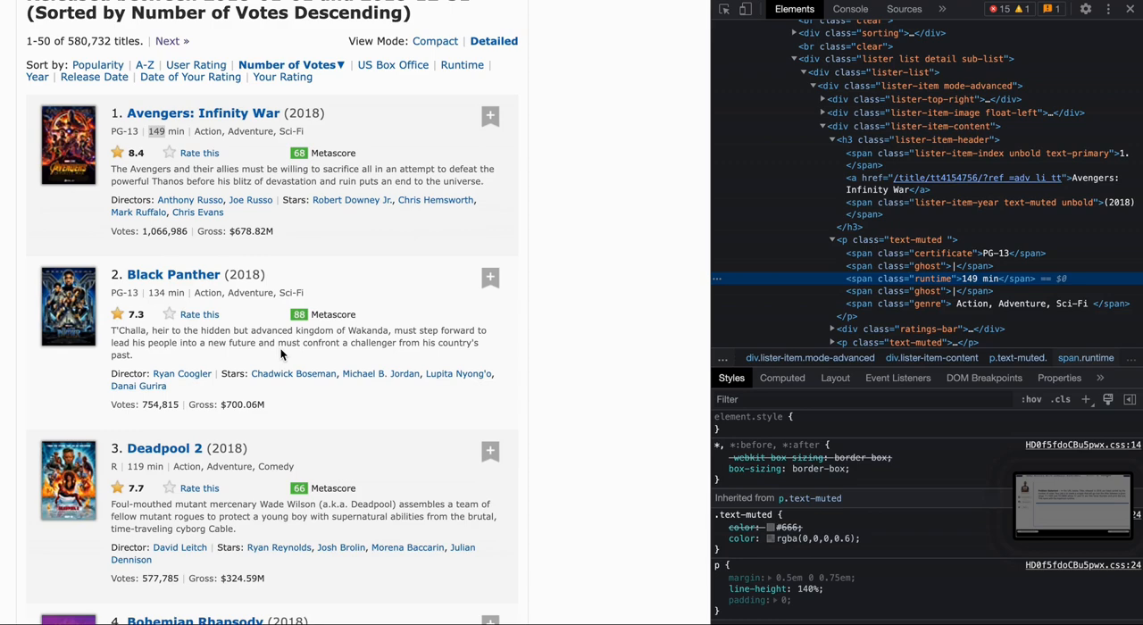
{"action": "mouse_move", "coordinate": [453, 269]}
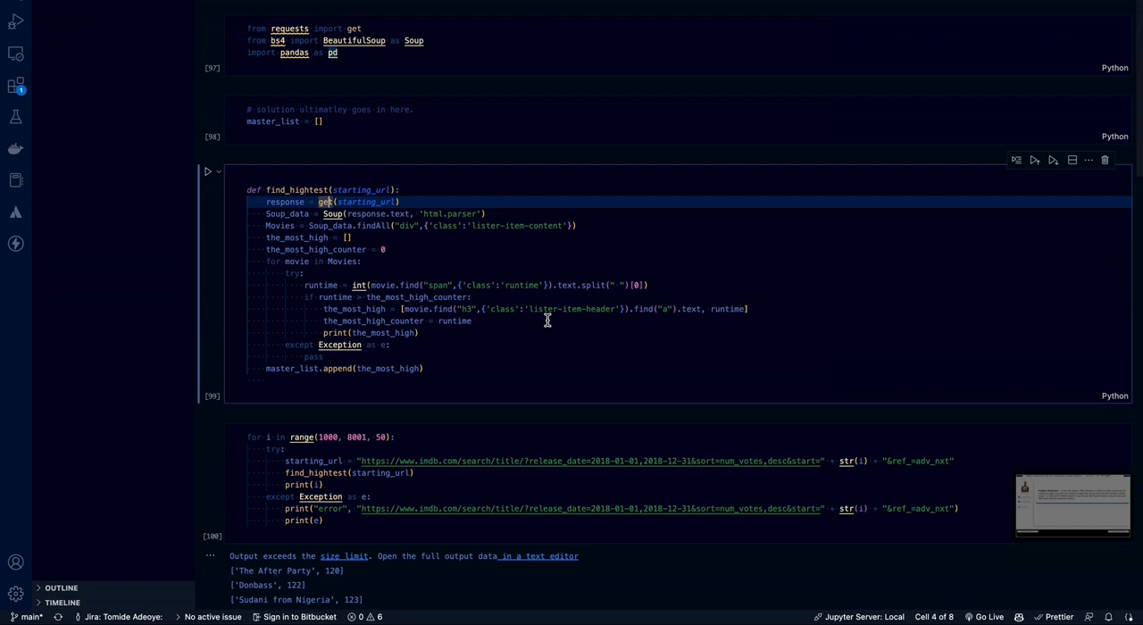
{"action": "mouse_move", "coordinate": [539, 189]}
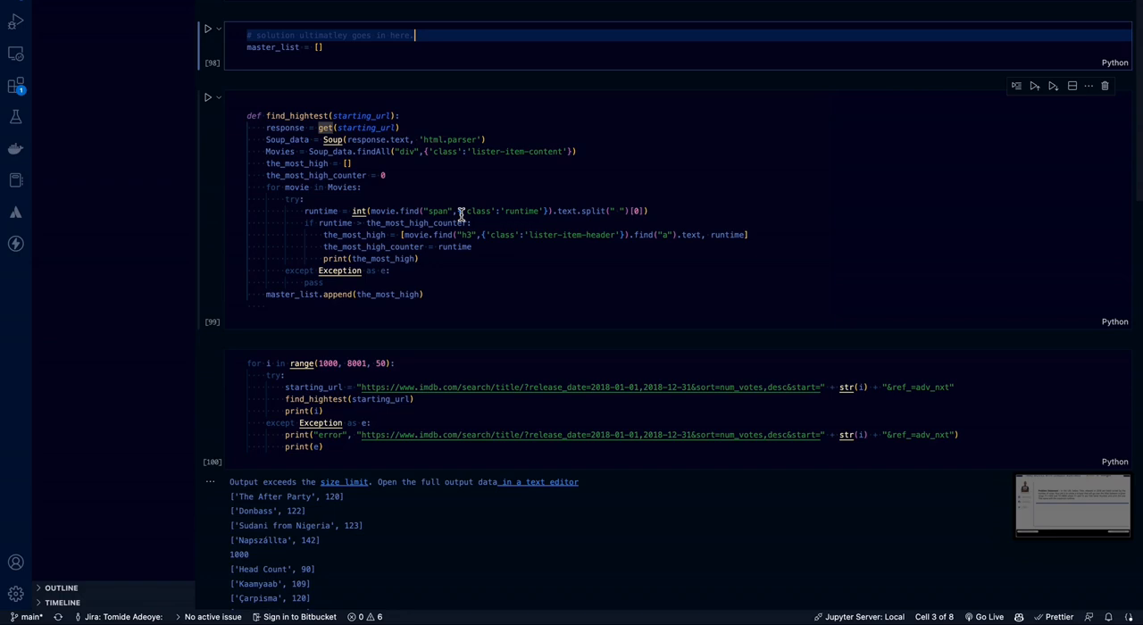
Select the find_highest cell to review its requests and BeautifulSoup parsing lines
{"action": "left_click", "coordinate": [460, 175]}
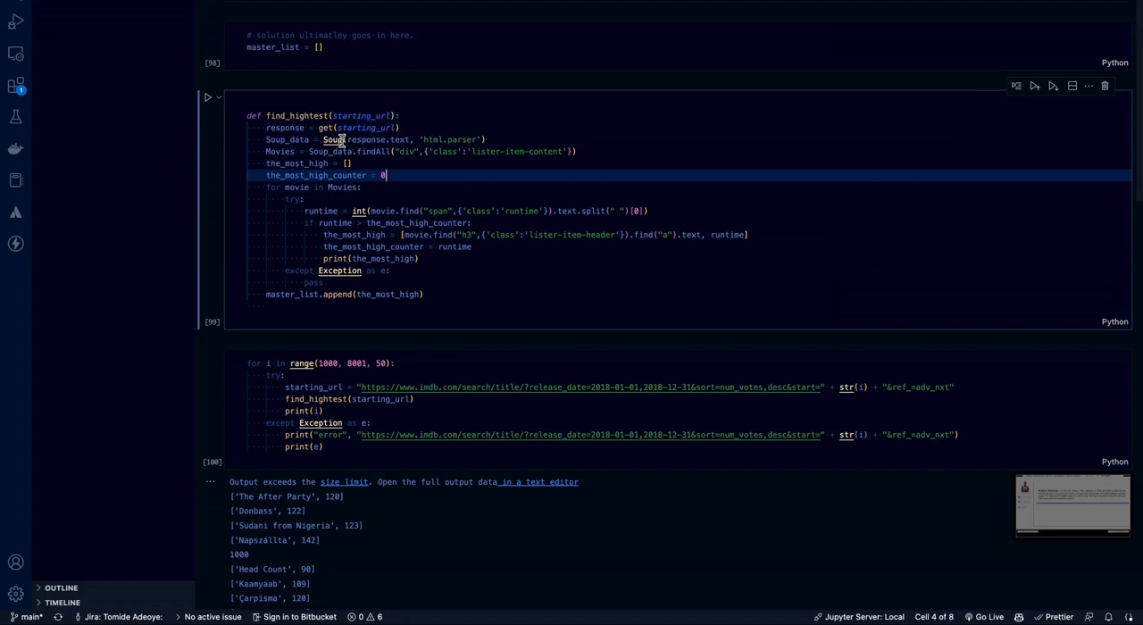
{"action": "mouse_move", "coordinate": [368, 126]}
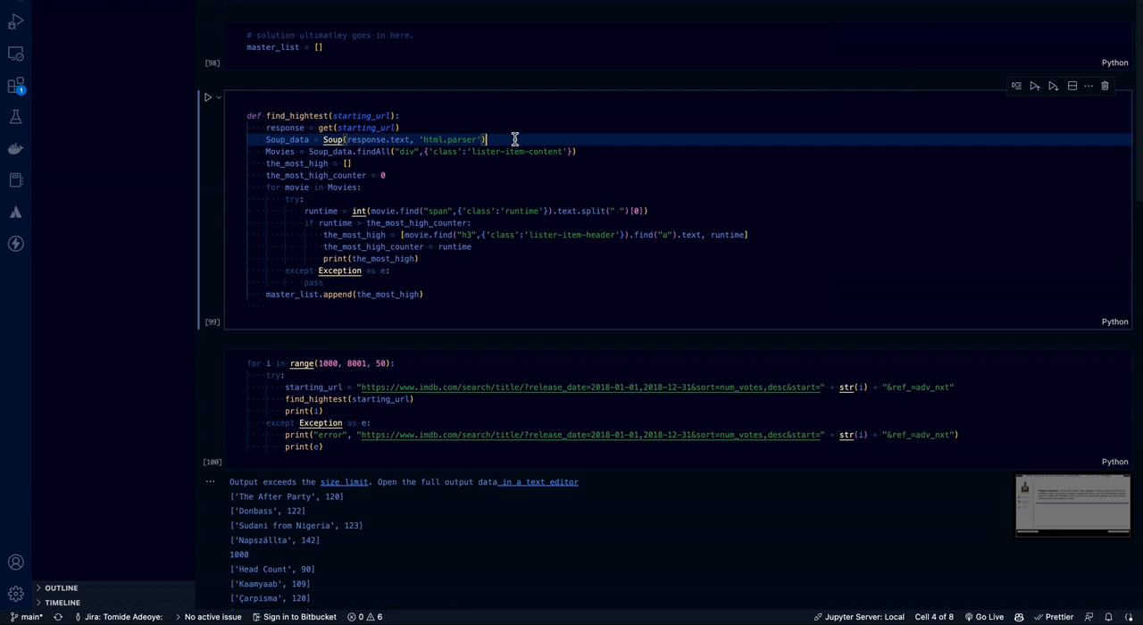
{"action": "mouse_move", "coordinate": [457, 263]}
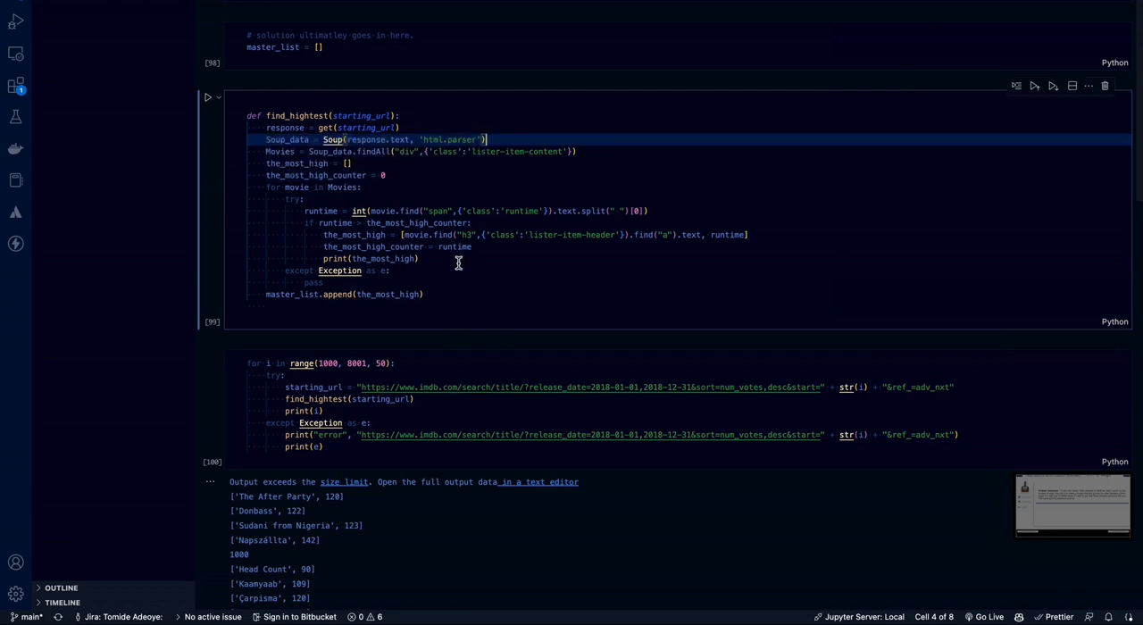
{"action": "mouse_move", "coordinate": [384, 175]}
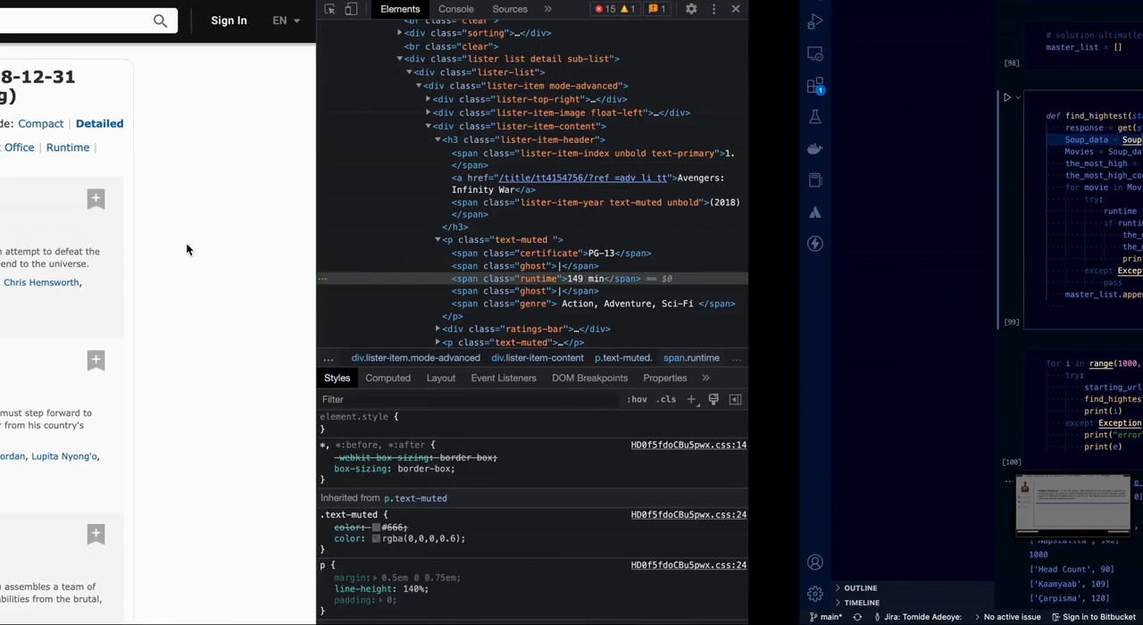
Inspect the first movie entry to reveal its lister-item-content container markup
{"action": "right_click", "coordinate": [203, 195]}
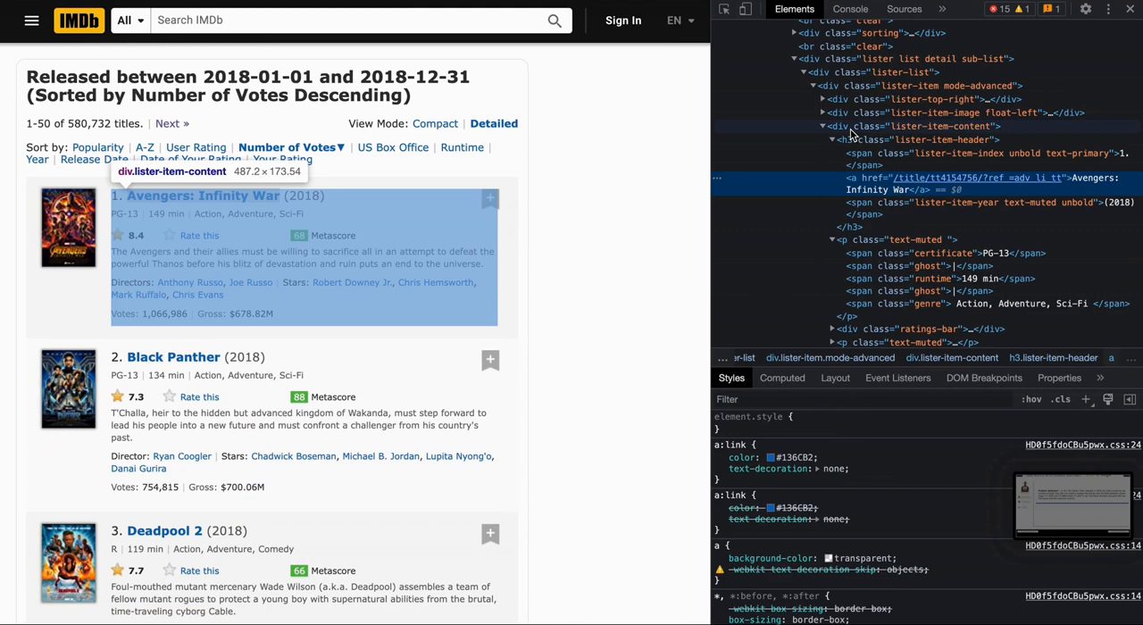
{"action": "mouse_move", "coordinate": [842, 86]}
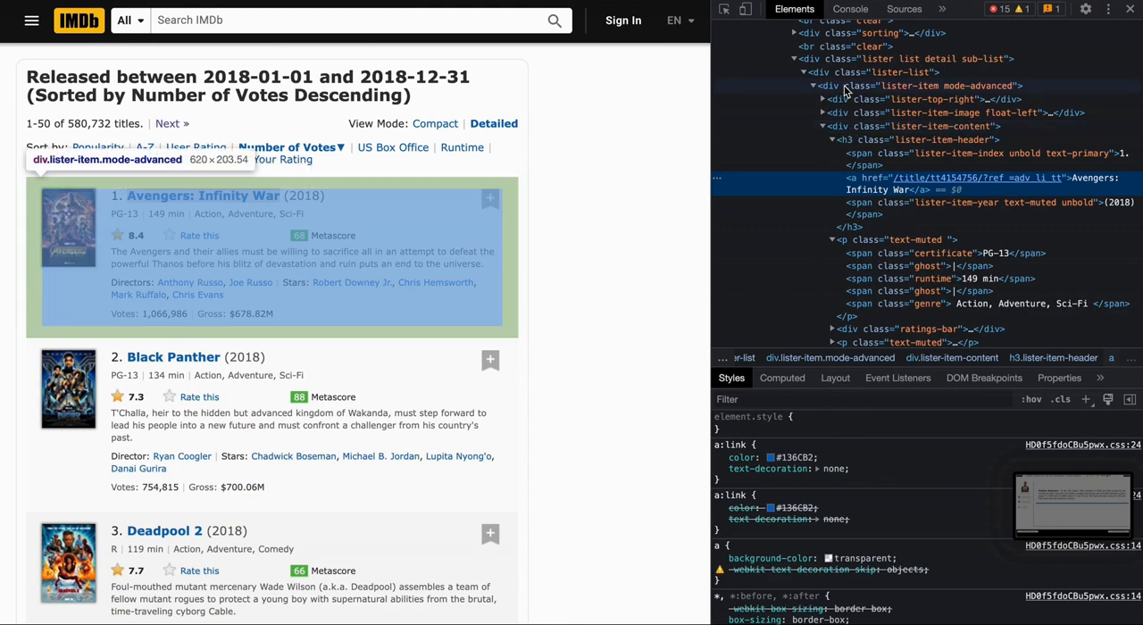
{"action": "mouse_move", "coordinate": [843, 93]}
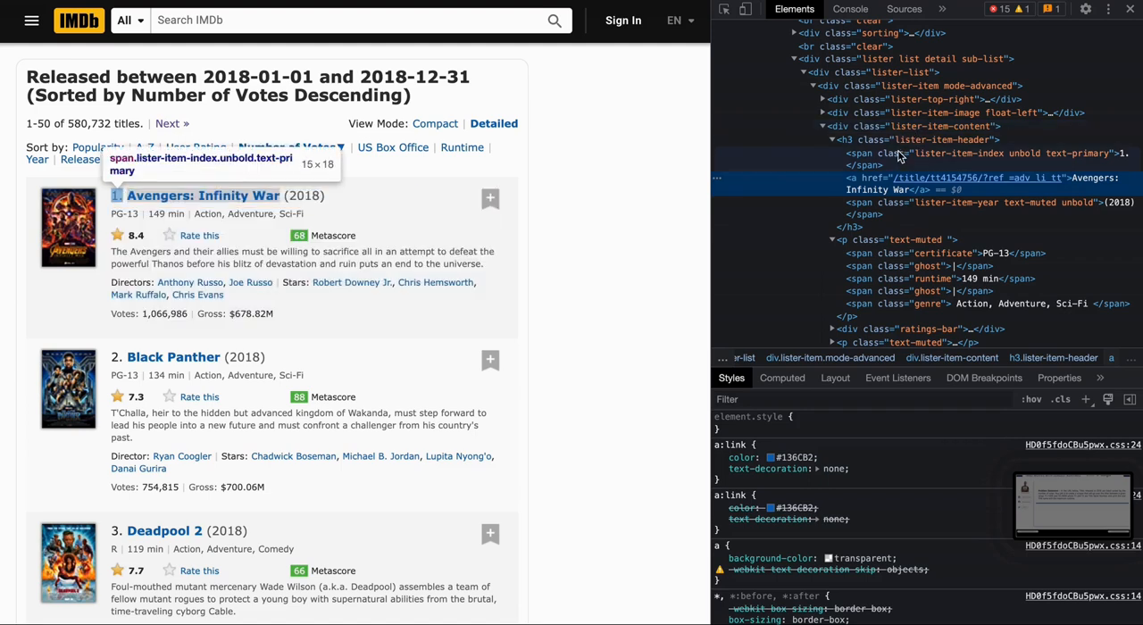
{"action": "mouse_move", "coordinate": [905, 175]}
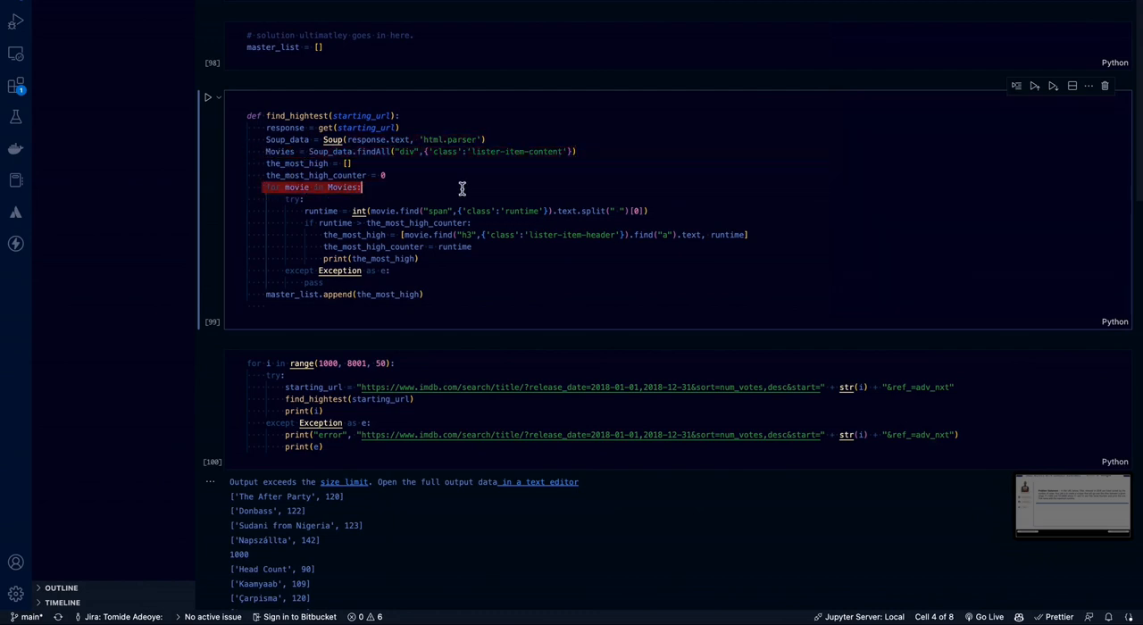
{"action": "mouse_move", "coordinate": [407, 186]}
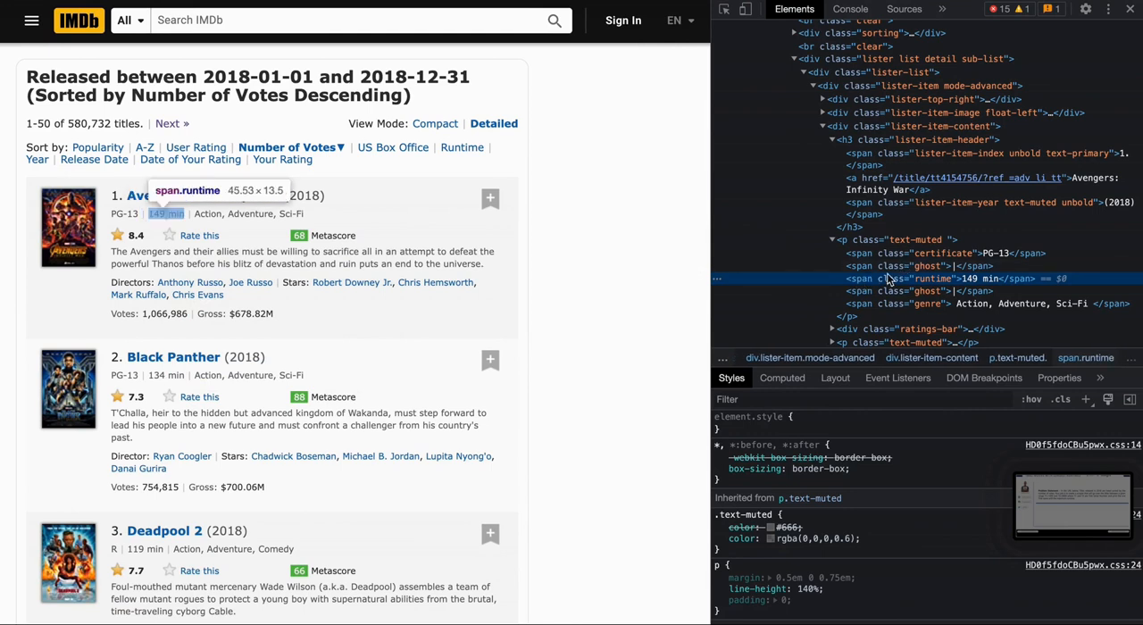
{"action": "mouse_move", "coordinate": [927, 284]}
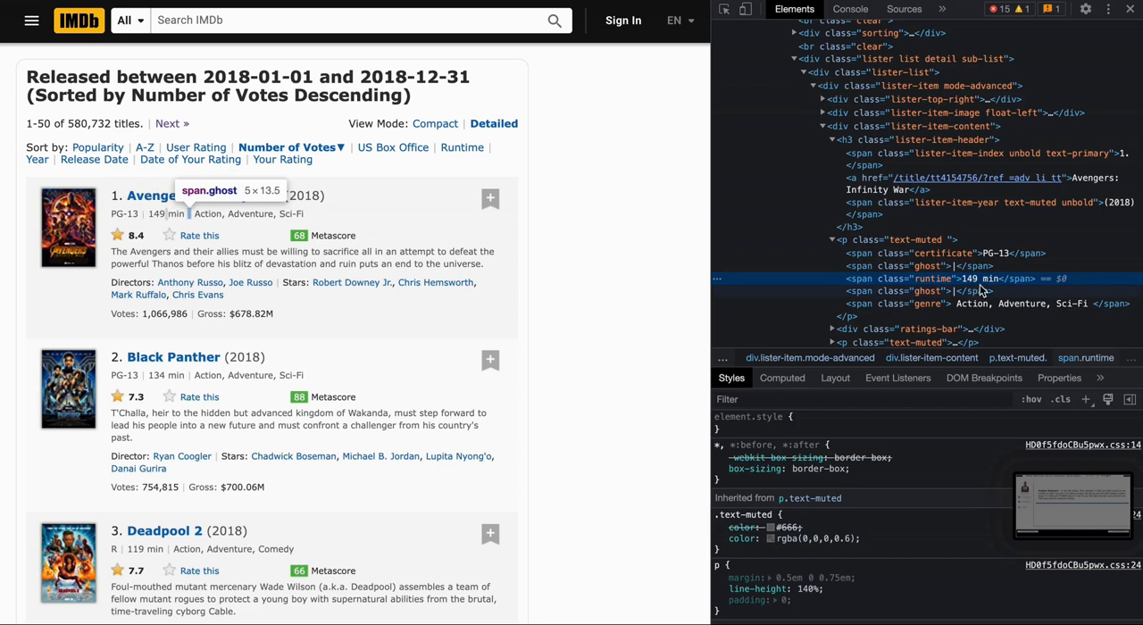
{"action": "mouse_move", "coordinate": [967, 278]}
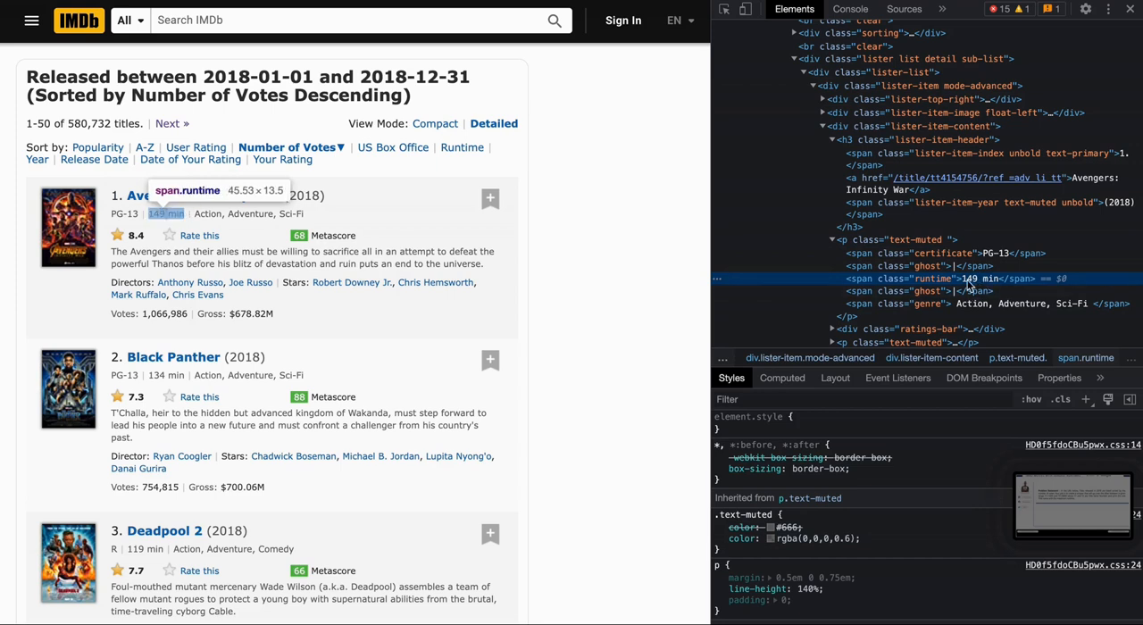
{"action": "mouse_move", "coordinate": [990, 279]}
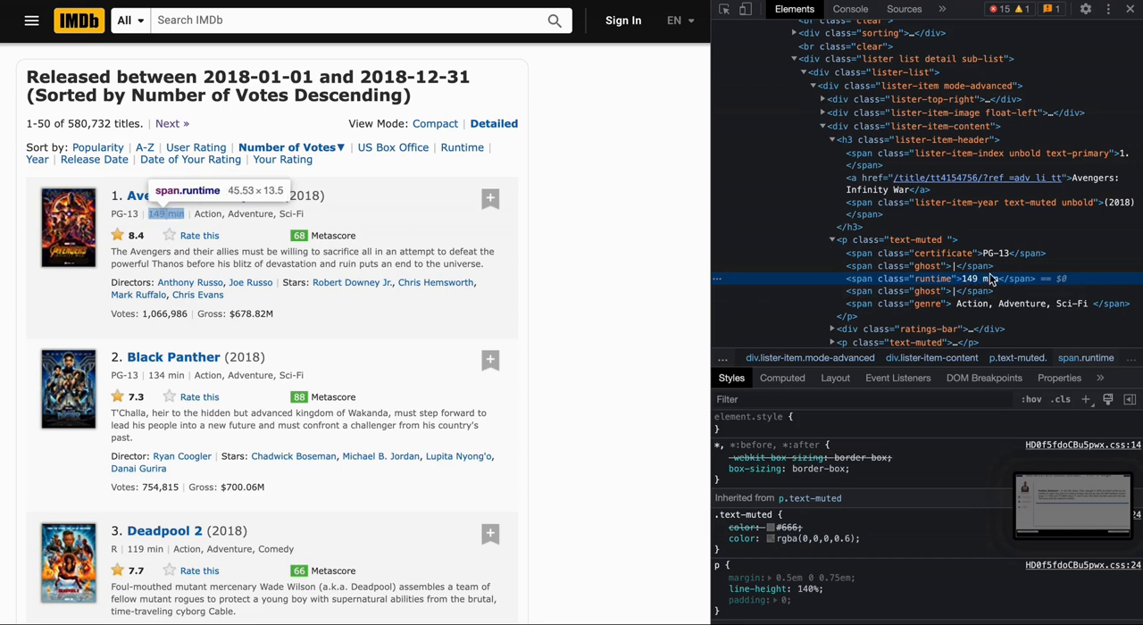
{"action": "mouse_move", "coordinate": [971, 278]}
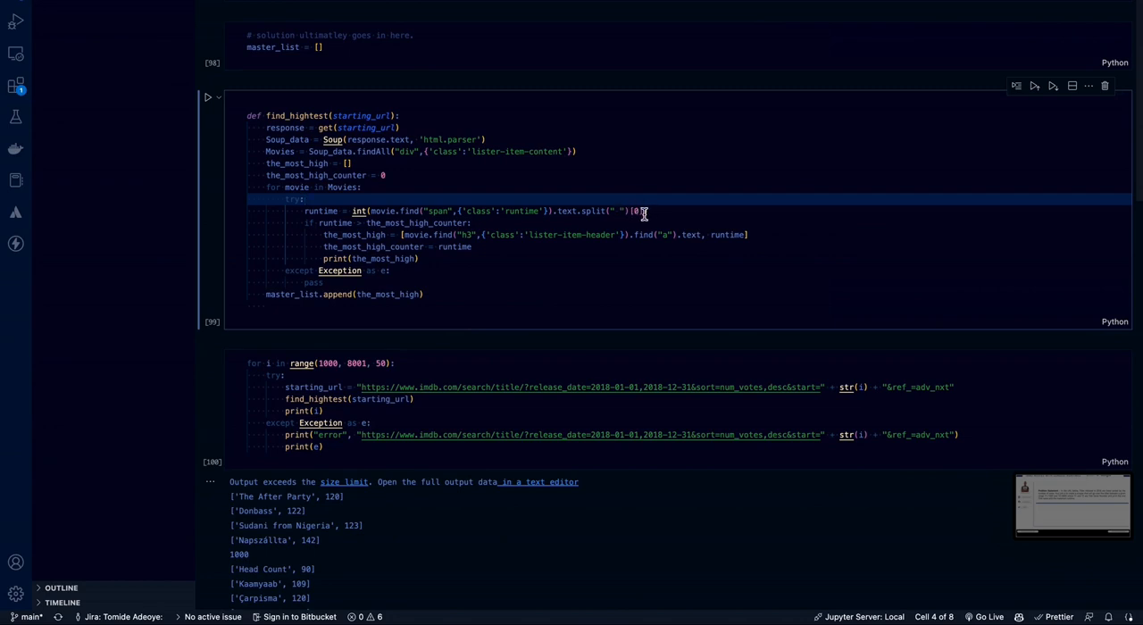
{"action": "mouse_move", "coordinate": [654, 205]}
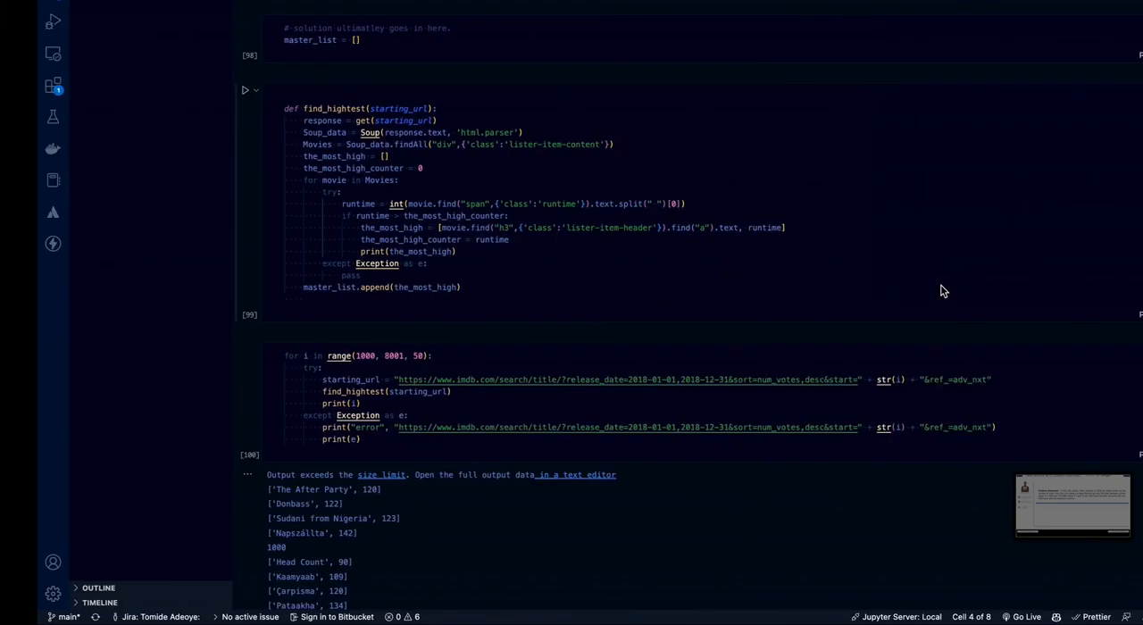
Review the runtime parsing line and the line recording the longest film's title and runtime
{"action": "left_click", "coordinate": [355, 196]}
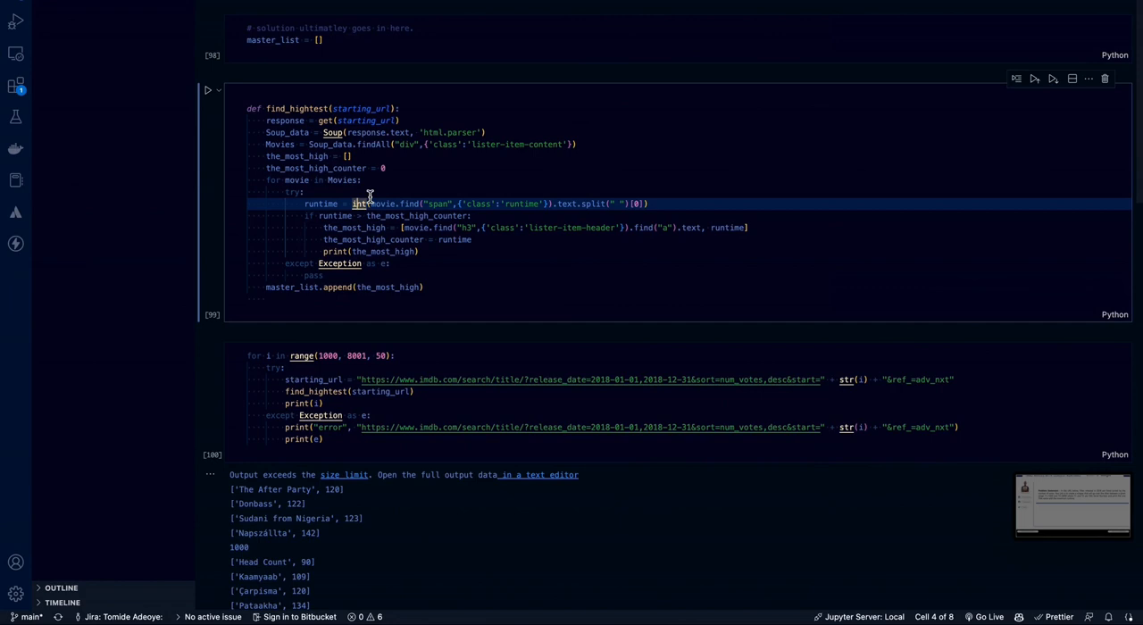
{"action": "mouse_move", "coordinate": [343, 214]}
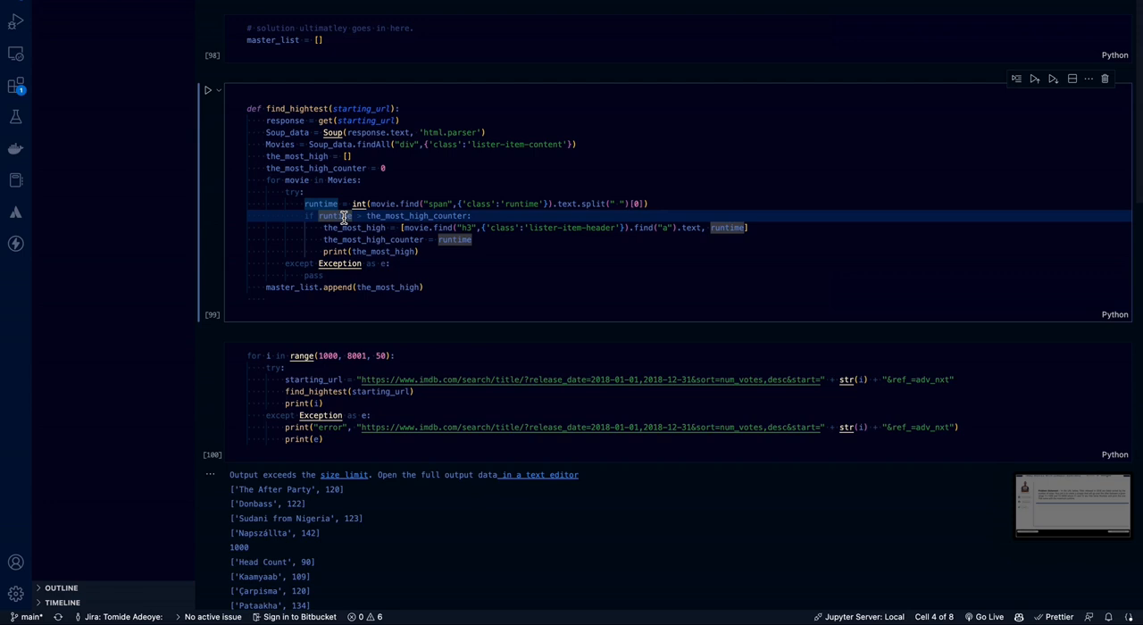
{"action": "mouse_move", "coordinate": [382, 214]}
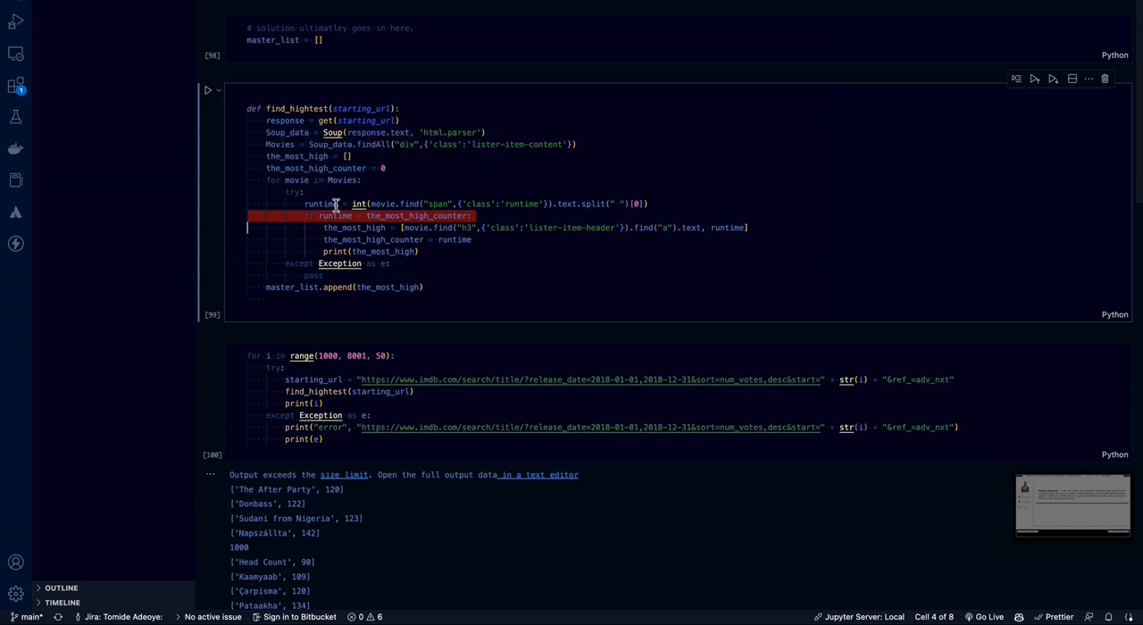
{"action": "left_click", "coordinate": [350, 227]}
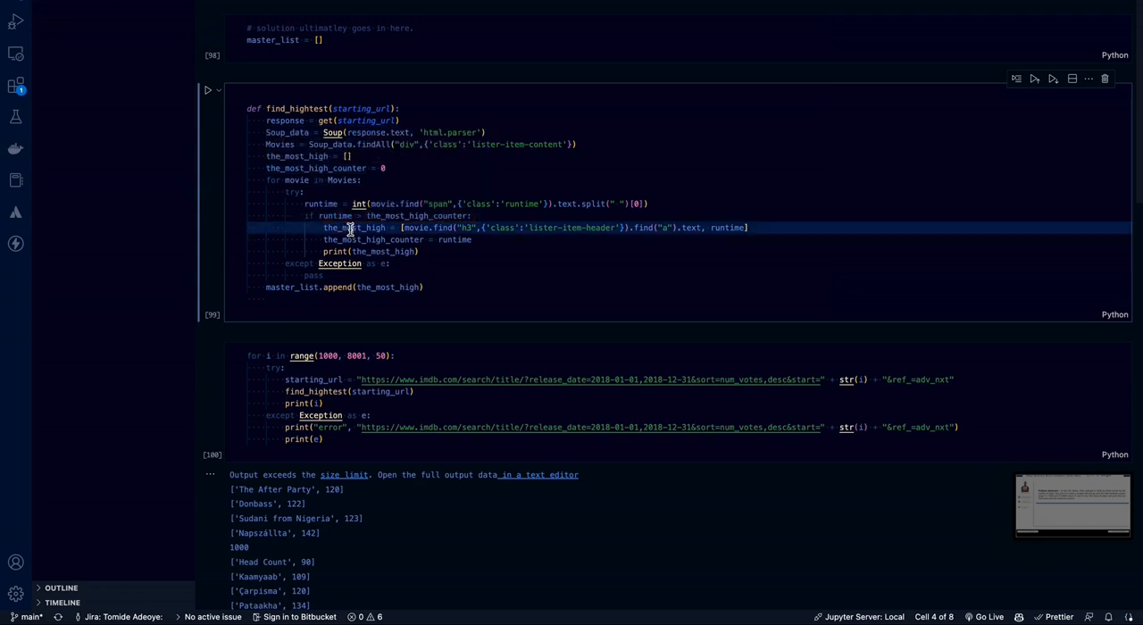
{"action": "mouse_move", "coordinate": [354, 227]}
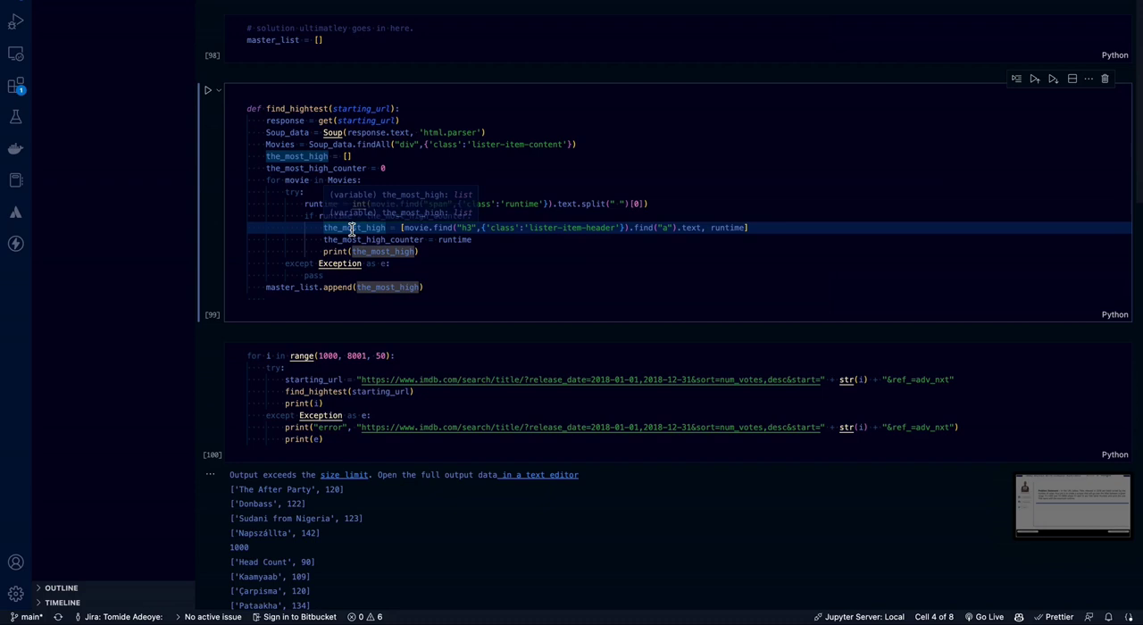
{"action": "mouse_move", "coordinate": [404, 229]}
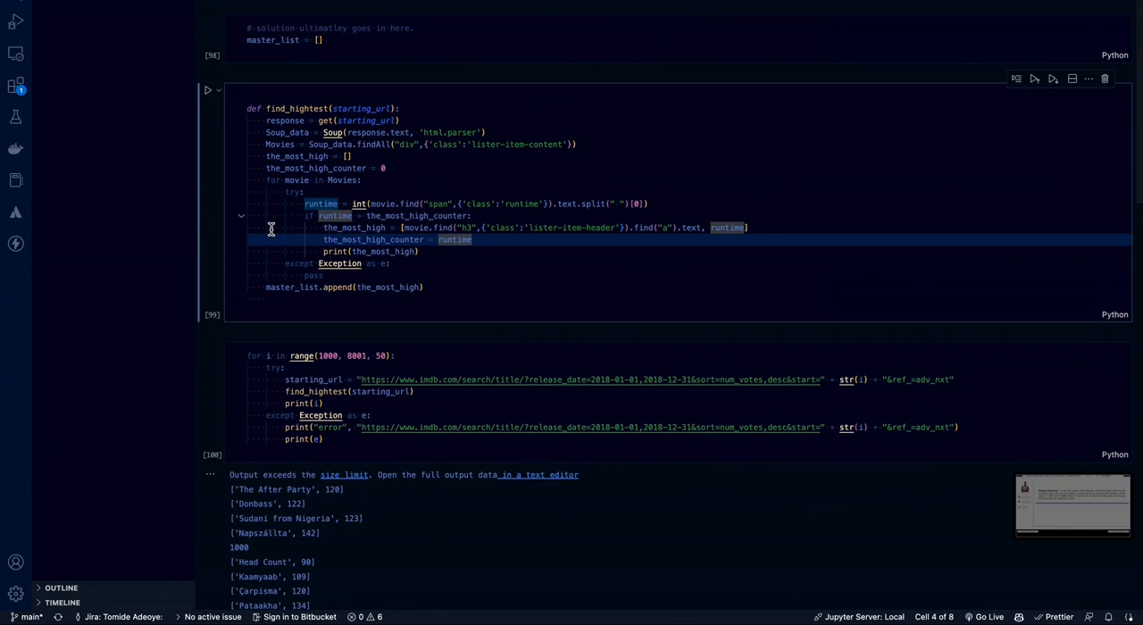
{"action": "mouse_move", "coordinate": [300, 232]}
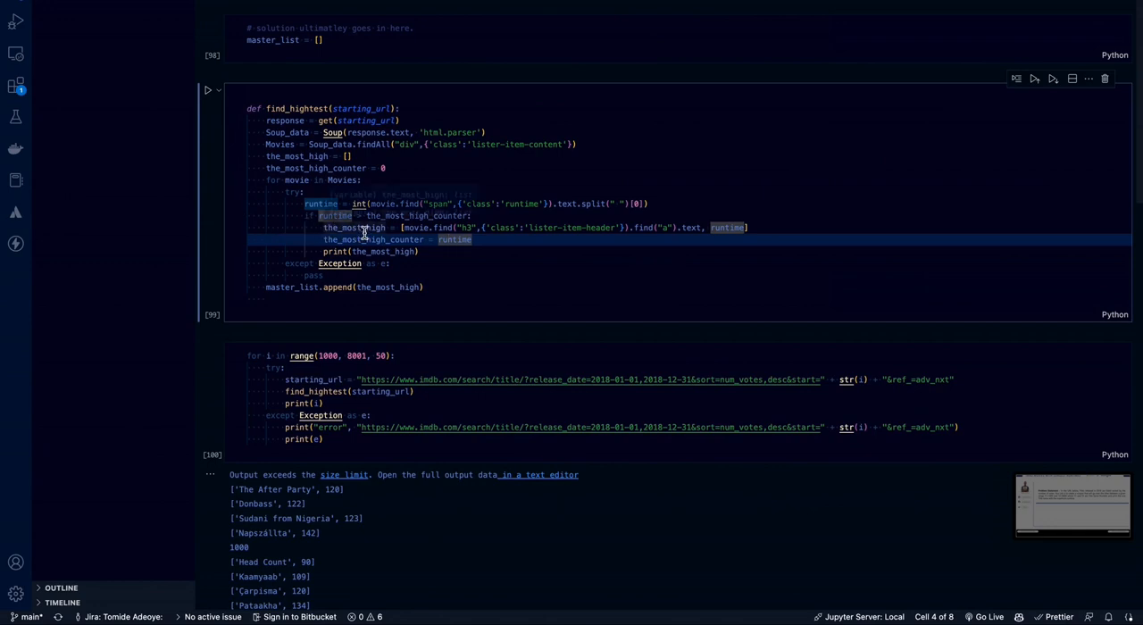
{"action": "mouse_move", "coordinate": [461, 304]}
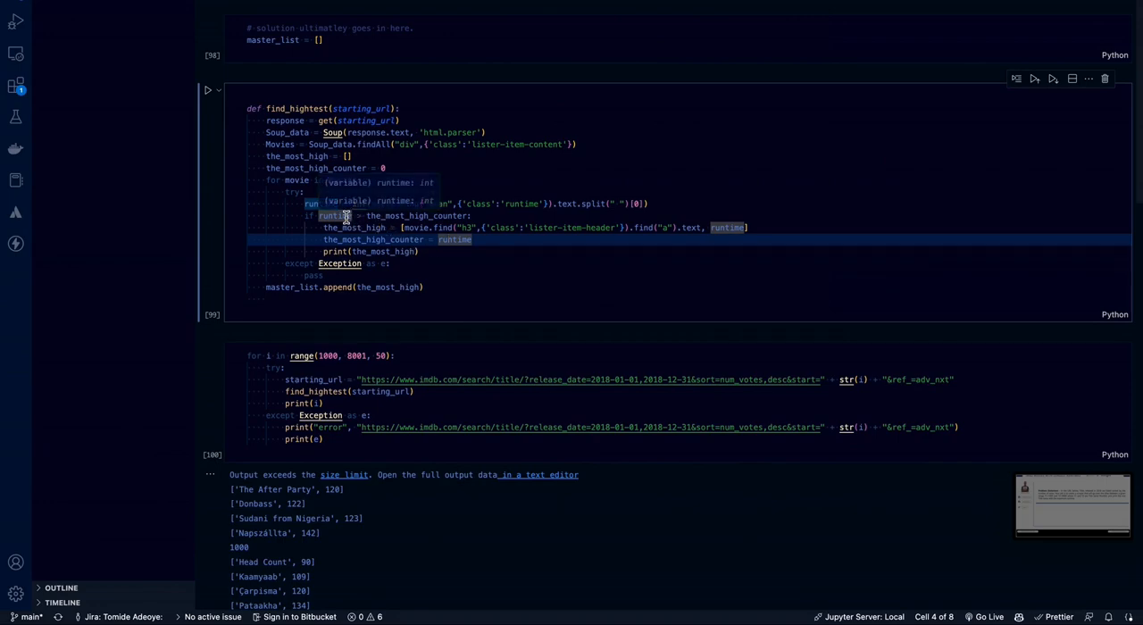
{"action": "mouse_move", "coordinate": [336, 222]}
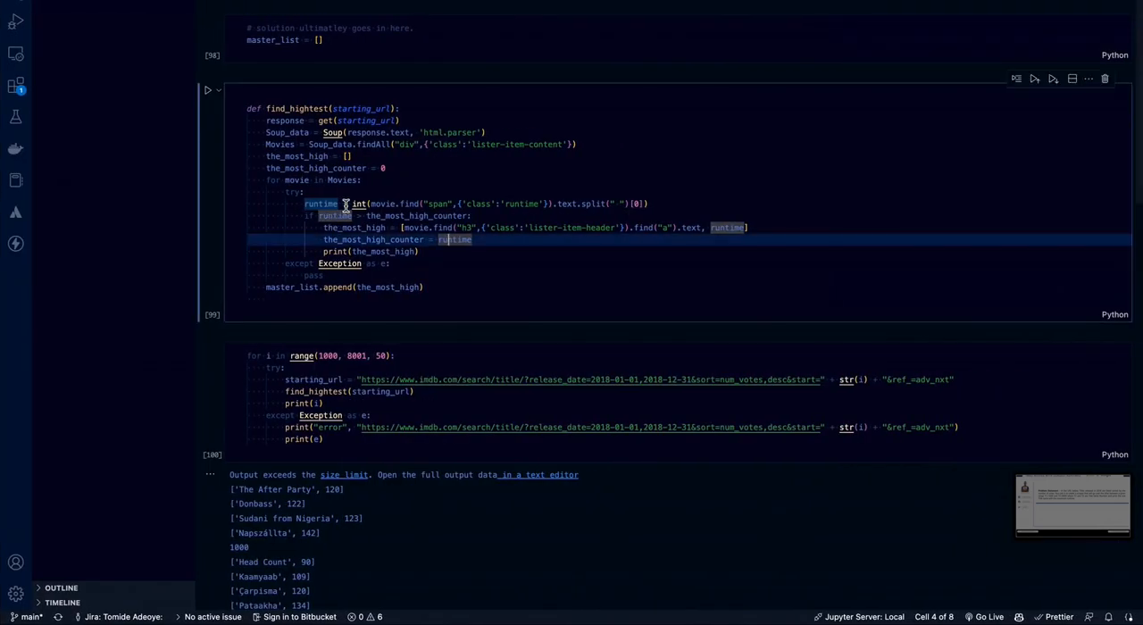
{"action": "mouse_move", "coordinate": [361, 226]}
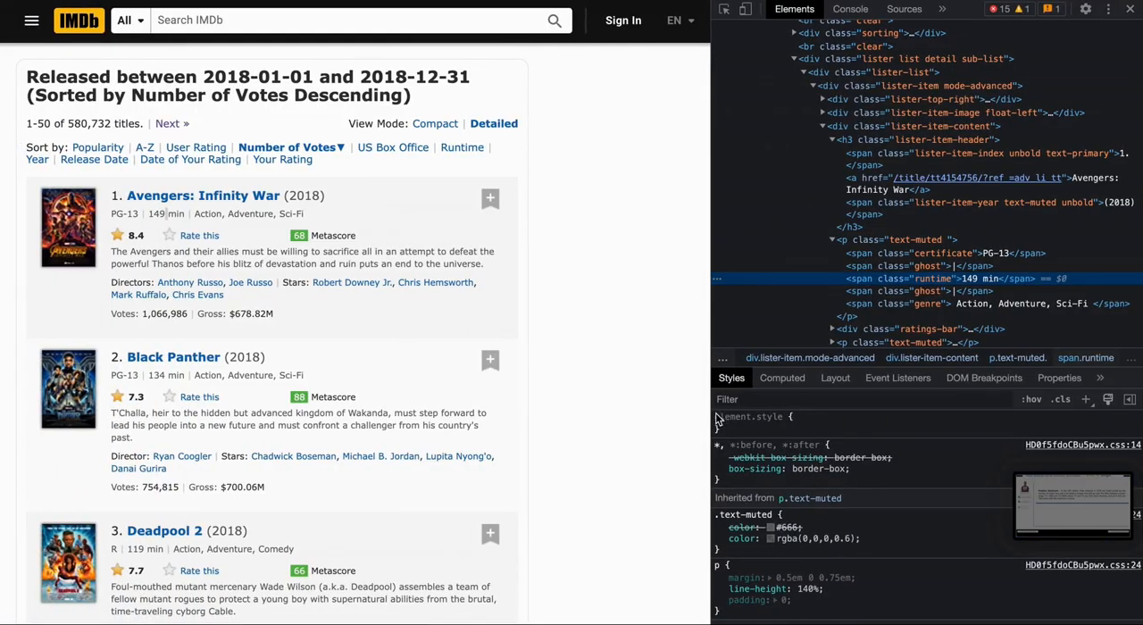
Browse the IMDb 2018 list down to titles 31–34 such as Crazy Rich Asians
{"action": "scroll", "scroll_direction": "down", "scroll_amount": 3}
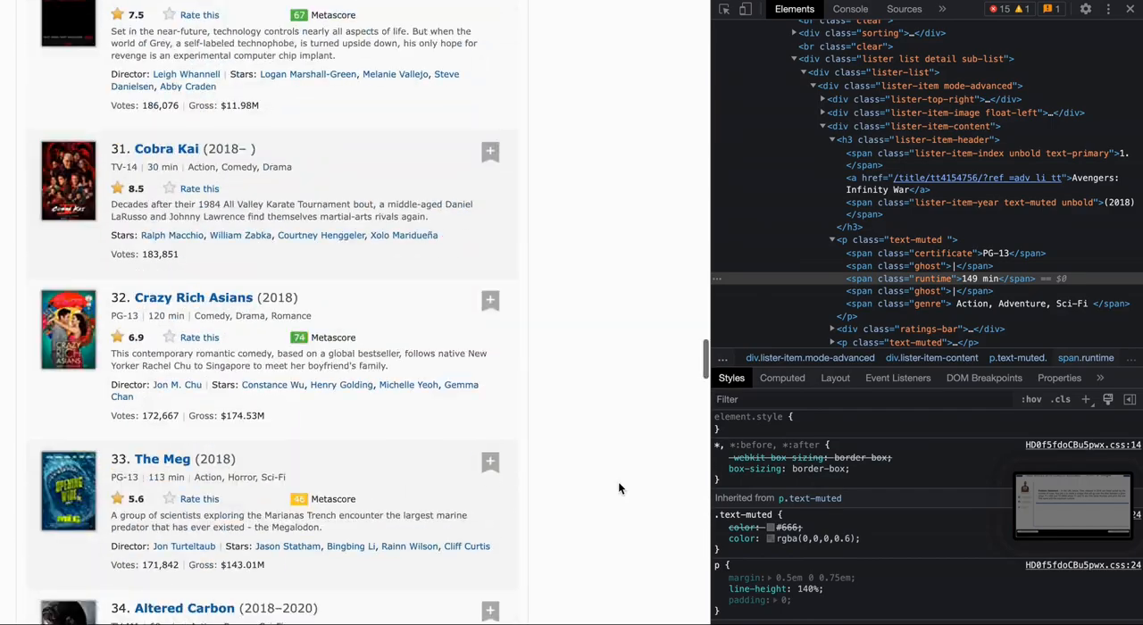
{"action": "scroll", "scroll_direction": "up", "scroll_amount": 3}
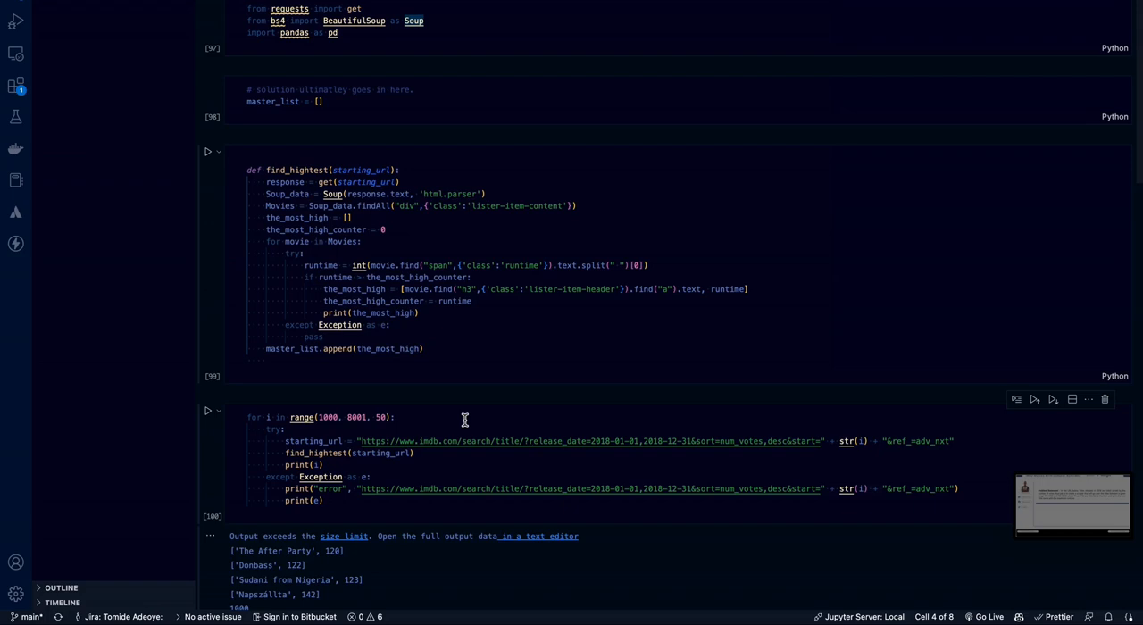
{"action": "mouse_move", "coordinate": [443, 417]}
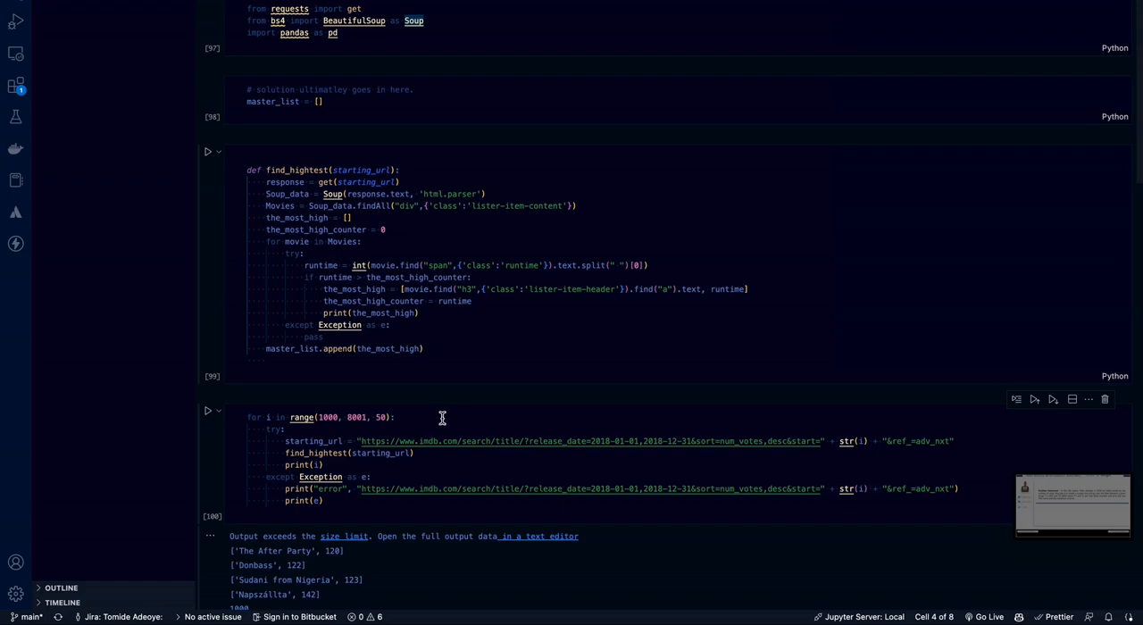
{"action": "mouse_move", "coordinate": [421, 425]}
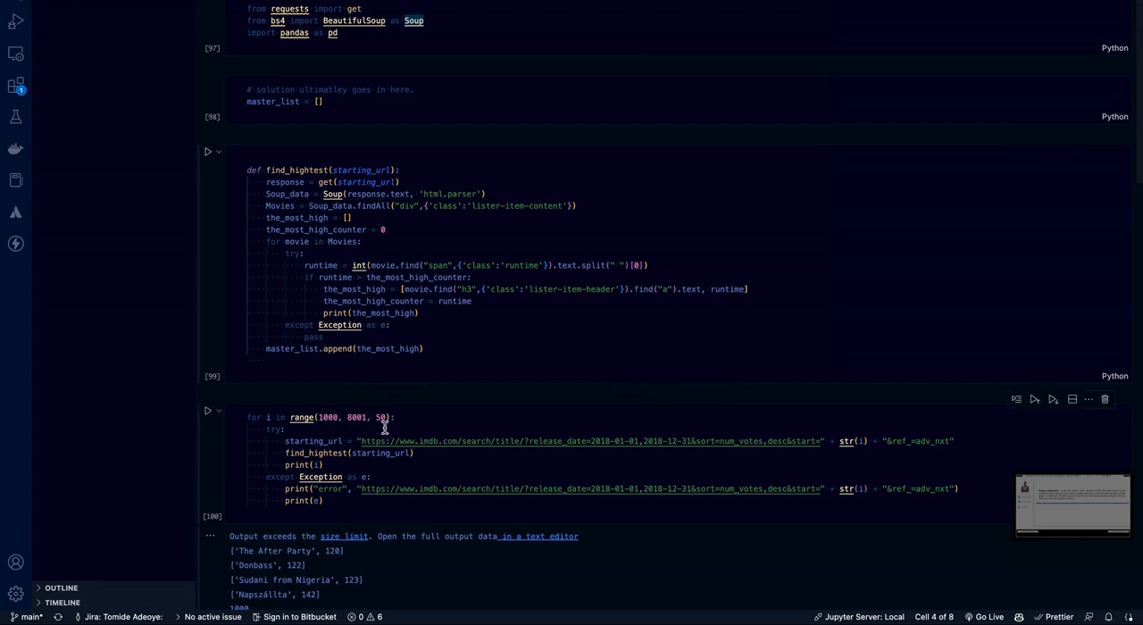
{"action": "mouse_move", "coordinate": [393, 386]}
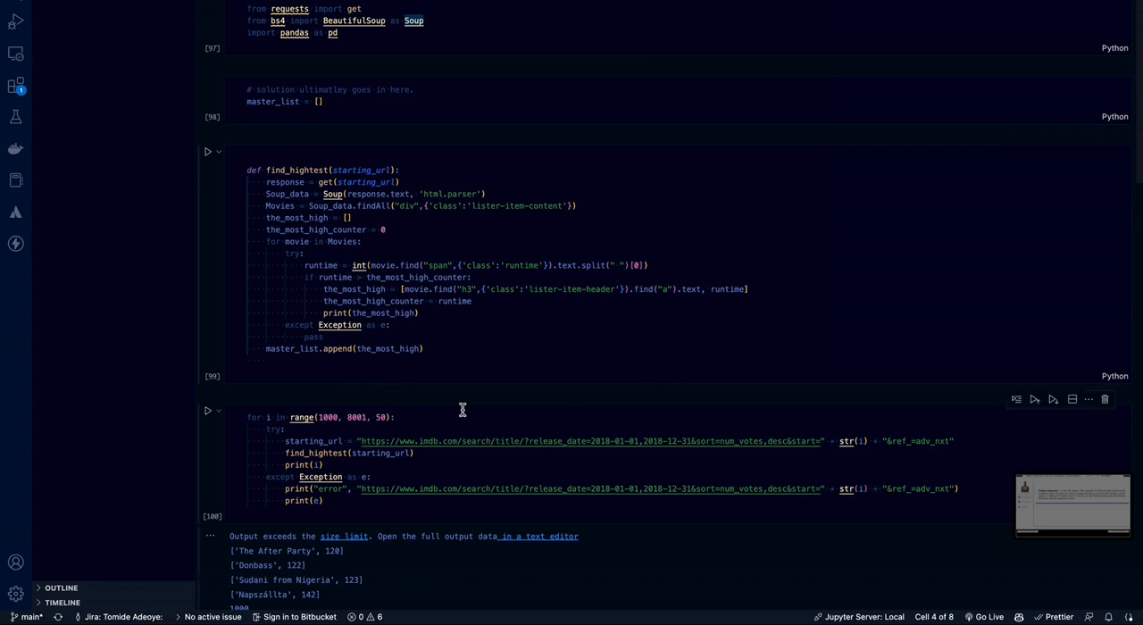
{"action": "mouse_move", "coordinate": [1094, 363]}
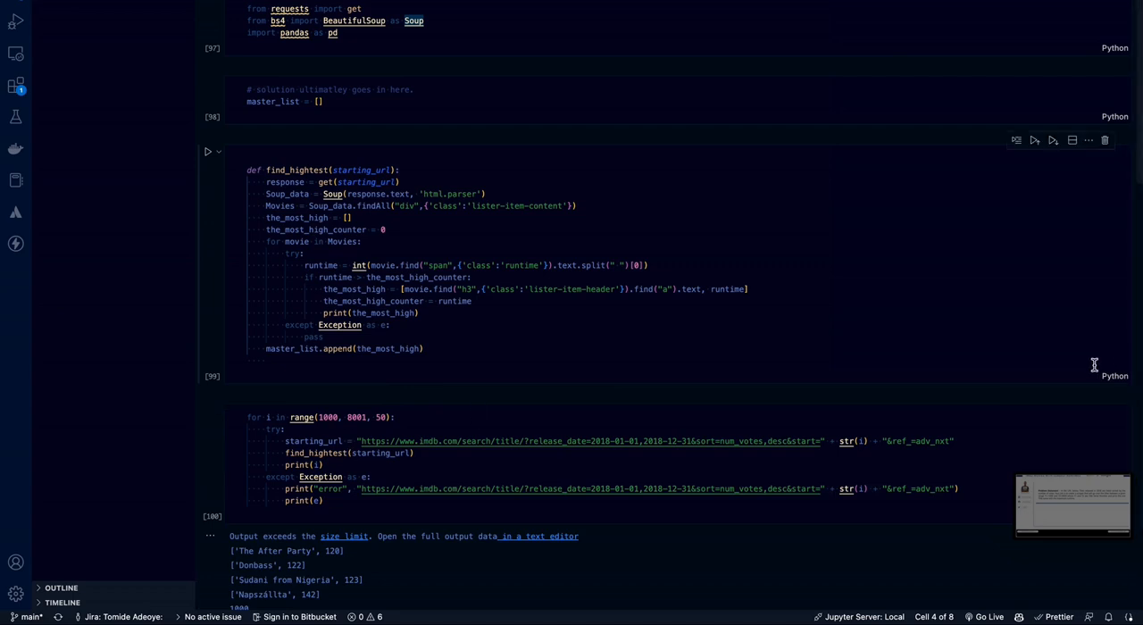
{"action": "mouse_move", "coordinate": [282, 169]}
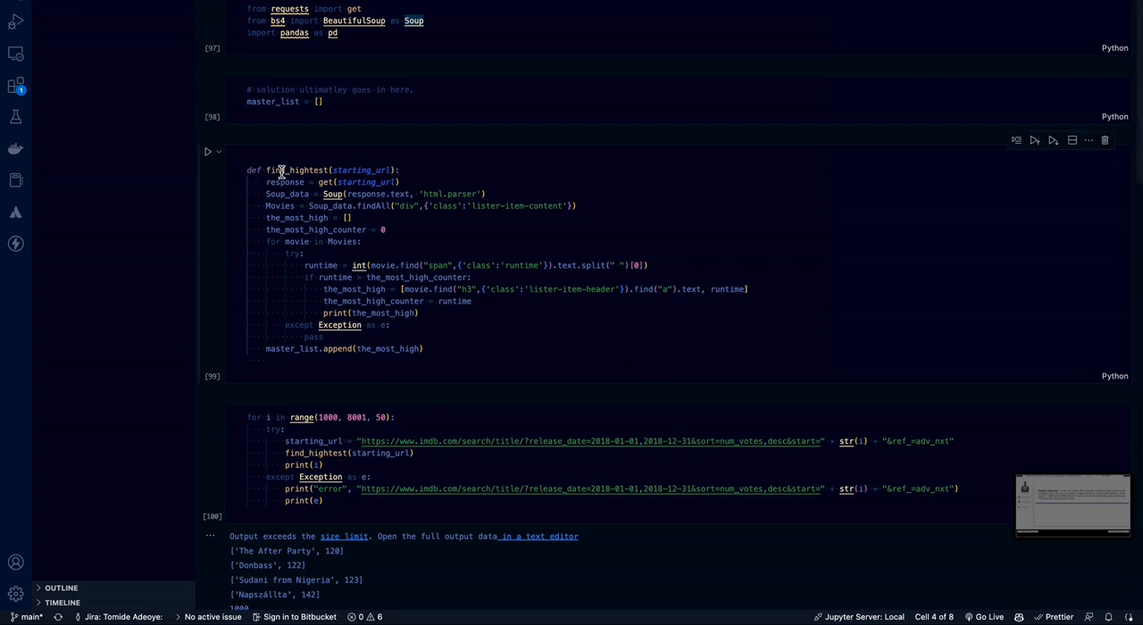
{"action": "mouse_move", "coordinate": [285, 170]}
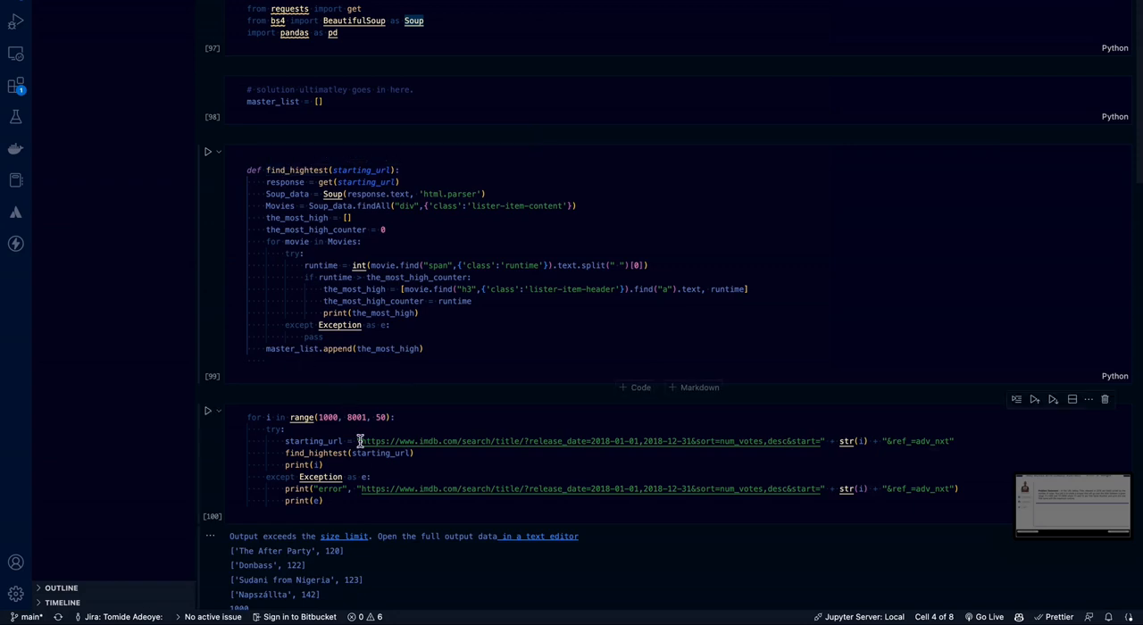
{"action": "left_click", "coordinate": [289, 350]}
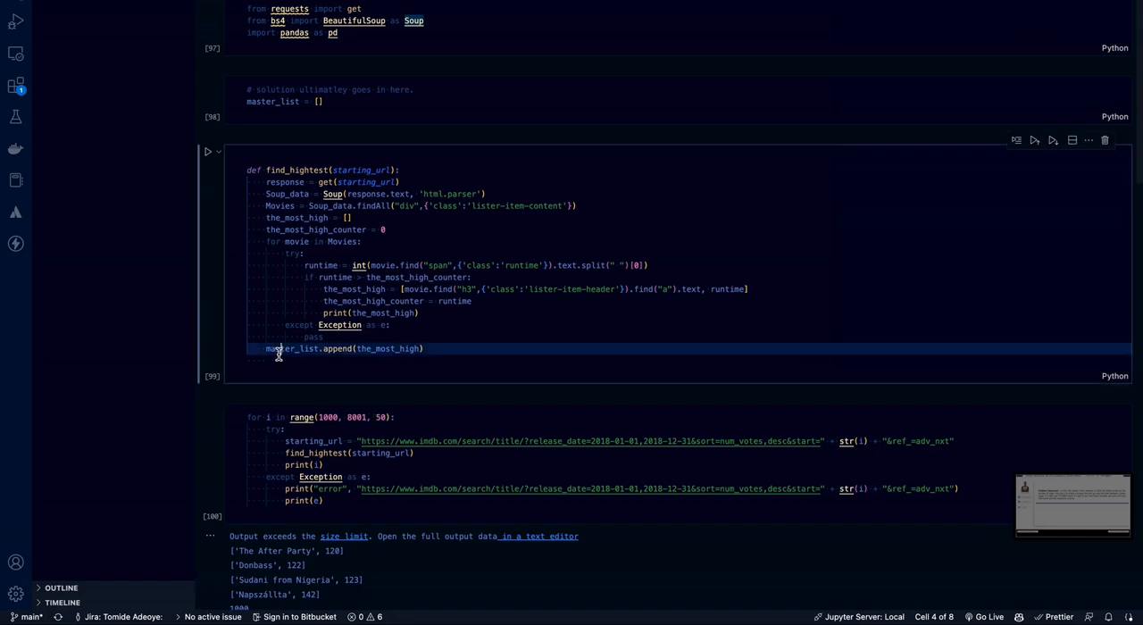
{"action": "double_click", "coordinate": [339, 348]}
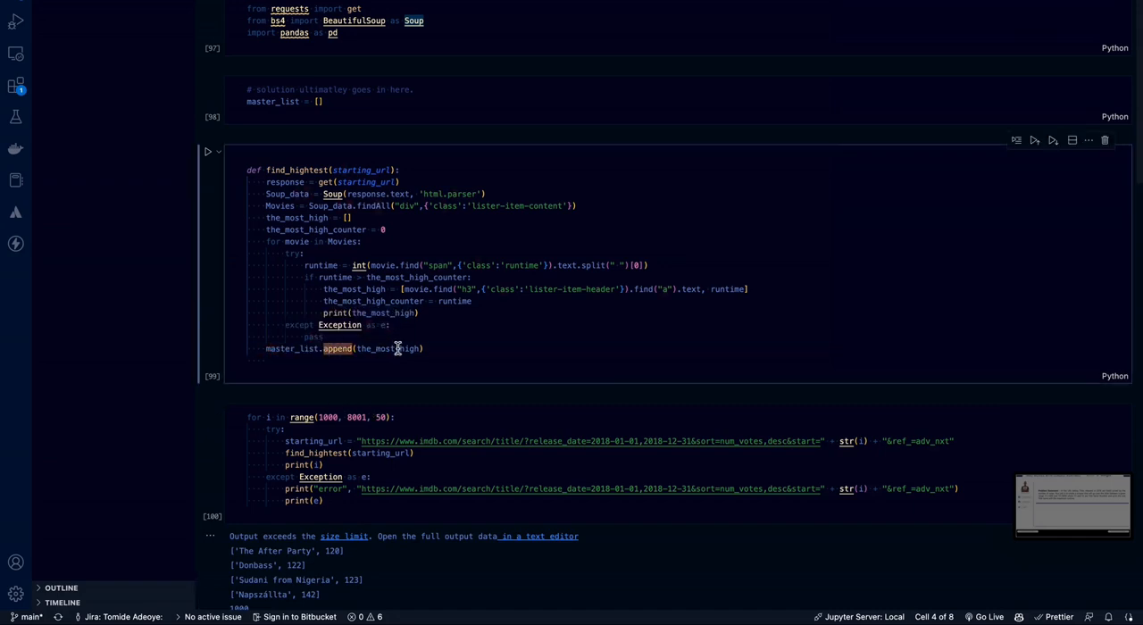
{"action": "double_click", "coordinate": [387, 348]}
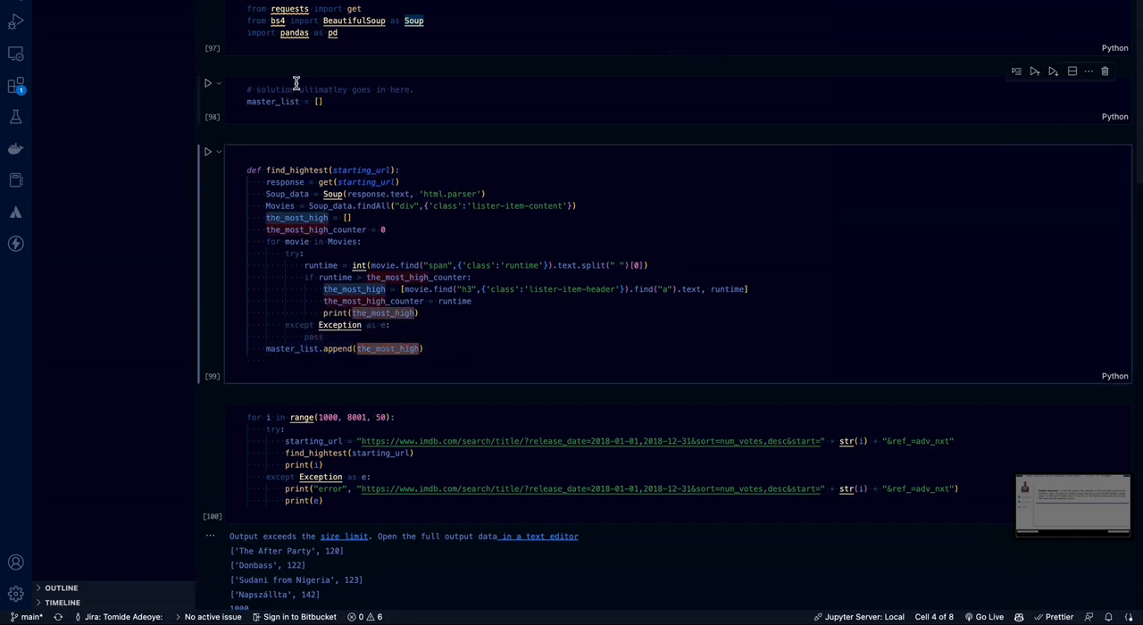
{"action": "scroll", "scroll_direction": "down", "scroll_amount": 3}
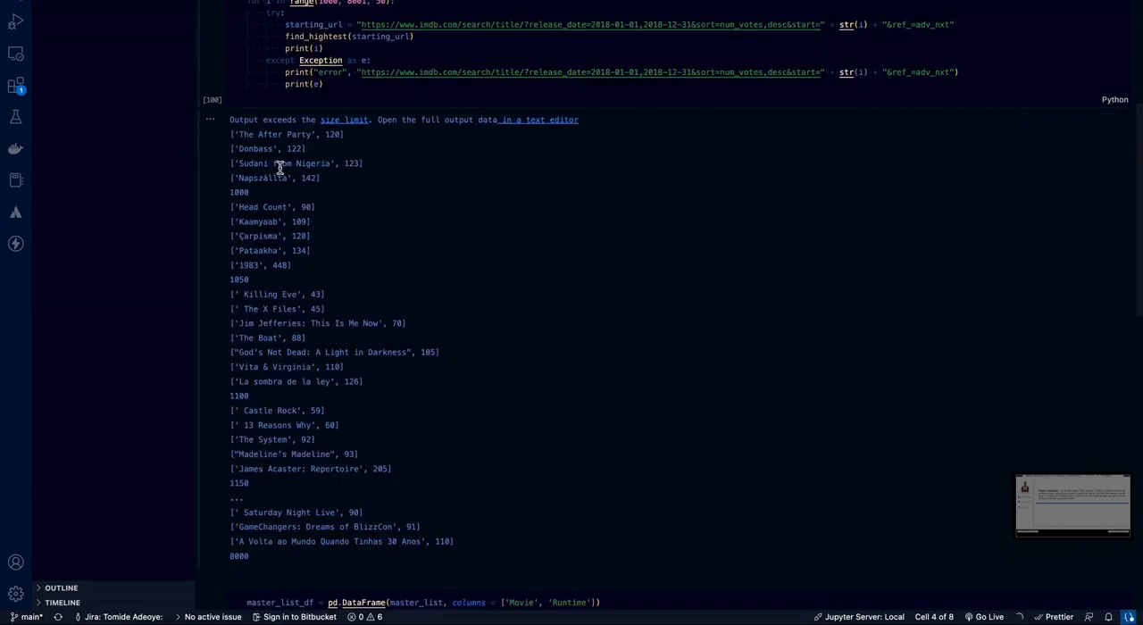
{"action": "mouse_move", "coordinate": [250, 134]}
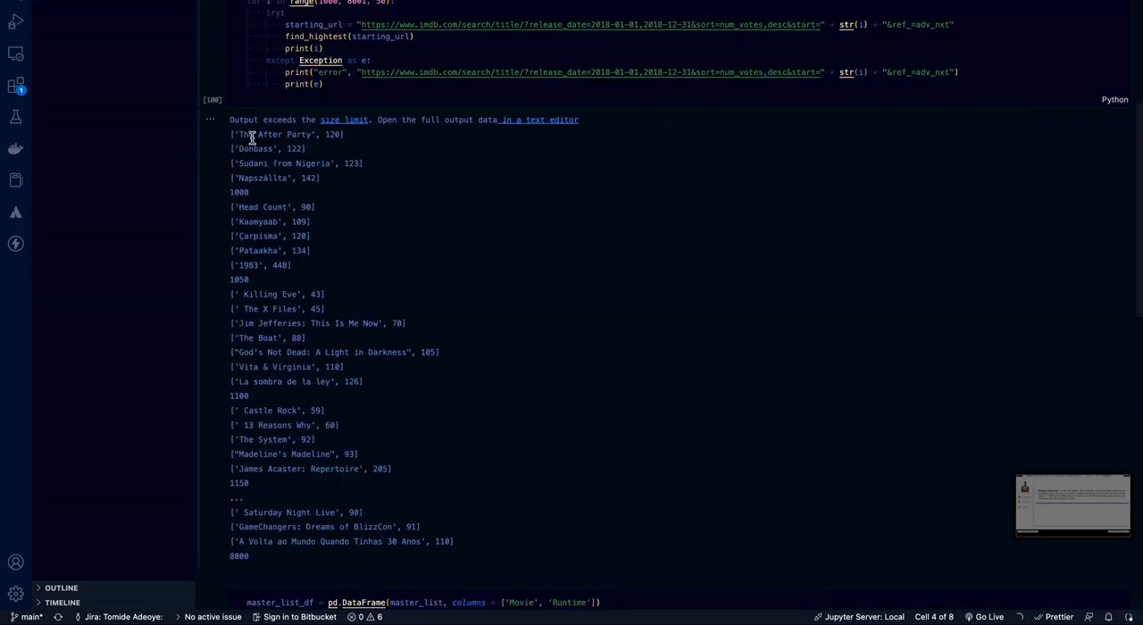
{"action": "mouse_move", "coordinate": [264, 146]}
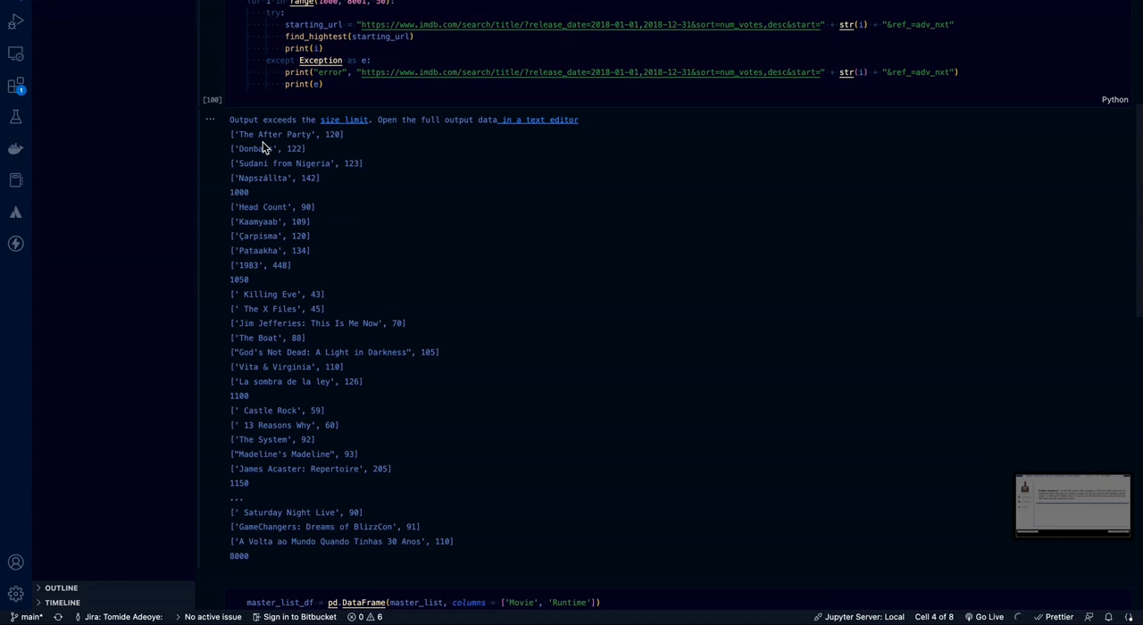
{"action": "mouse_move", "coordinate": [308, 268]}
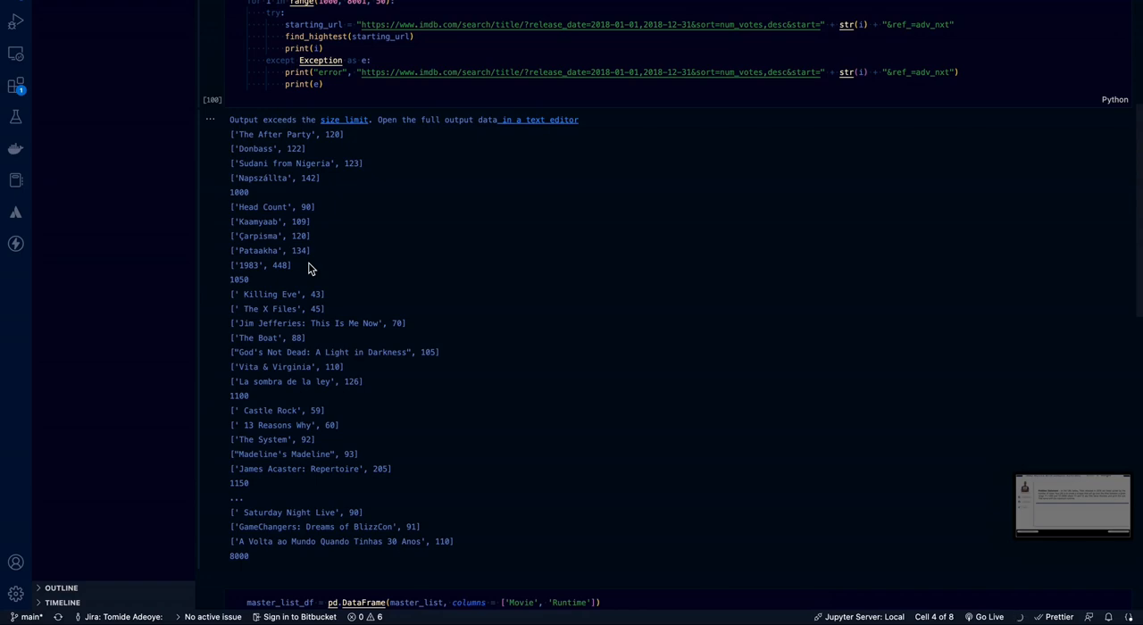
Scroll the notebook output to the DataFrame max() showing the 840-minute runtime
{"action": "scroll", "scroll_direction": "down", "scroll_amount": 3}
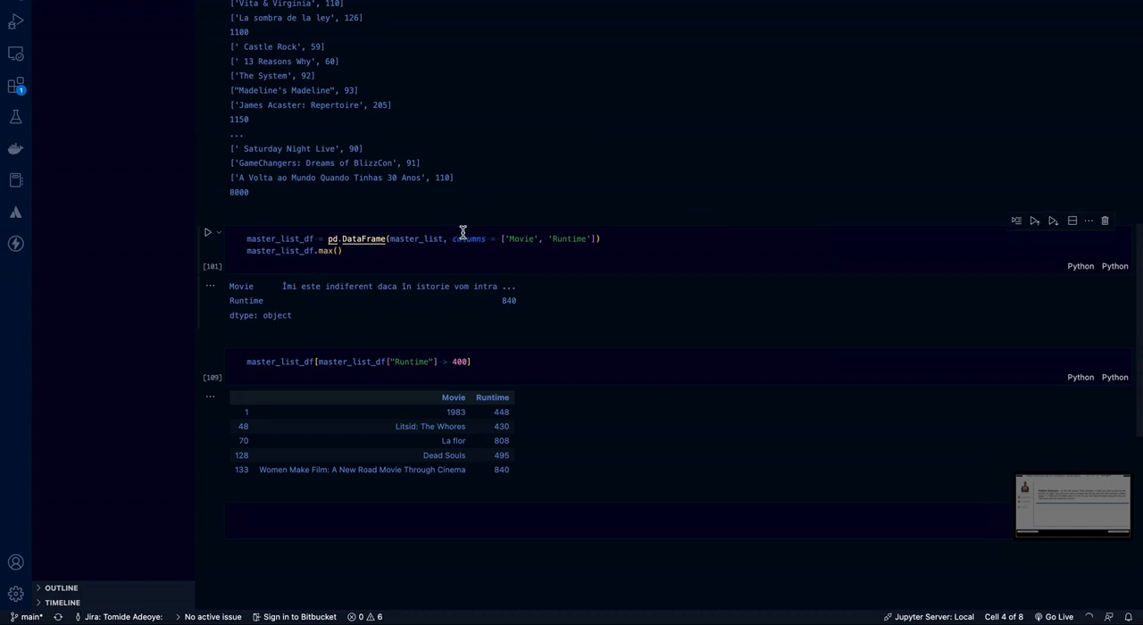
{"action": "mouse_move", "coordinate": [475, 272]}
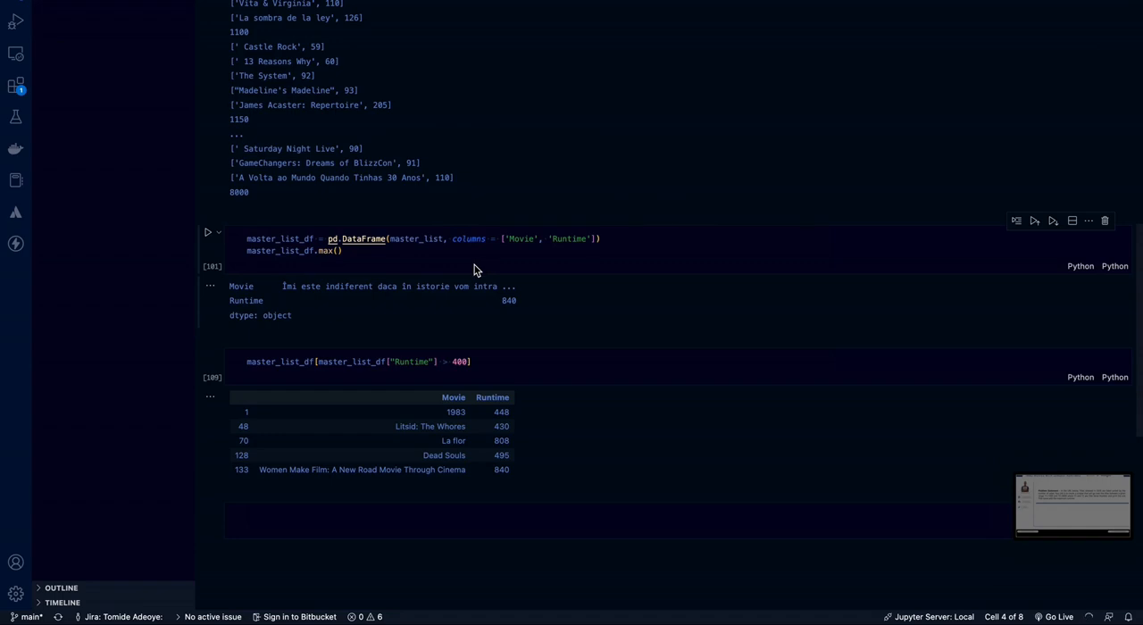
{"action": "mouse_move", "coordinate": [428, 273]}
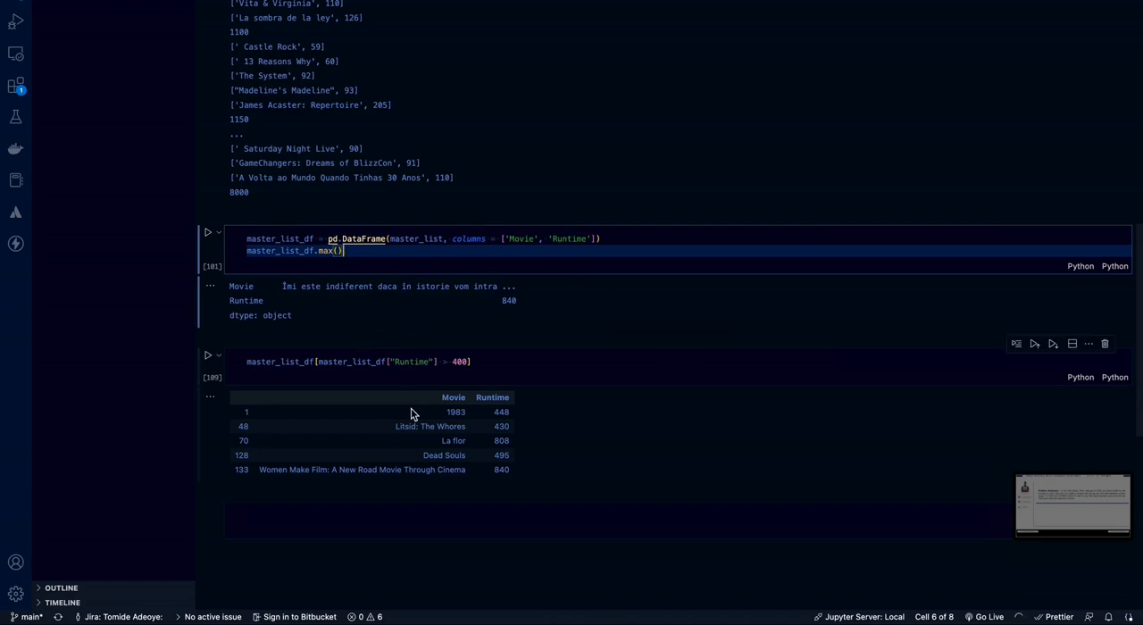
Scroll through the filtered runtimes-above-400 table and on to the IMDb titles list
{"action": "scroll", "scroll_direction": "down", "scroll_amount": 3}
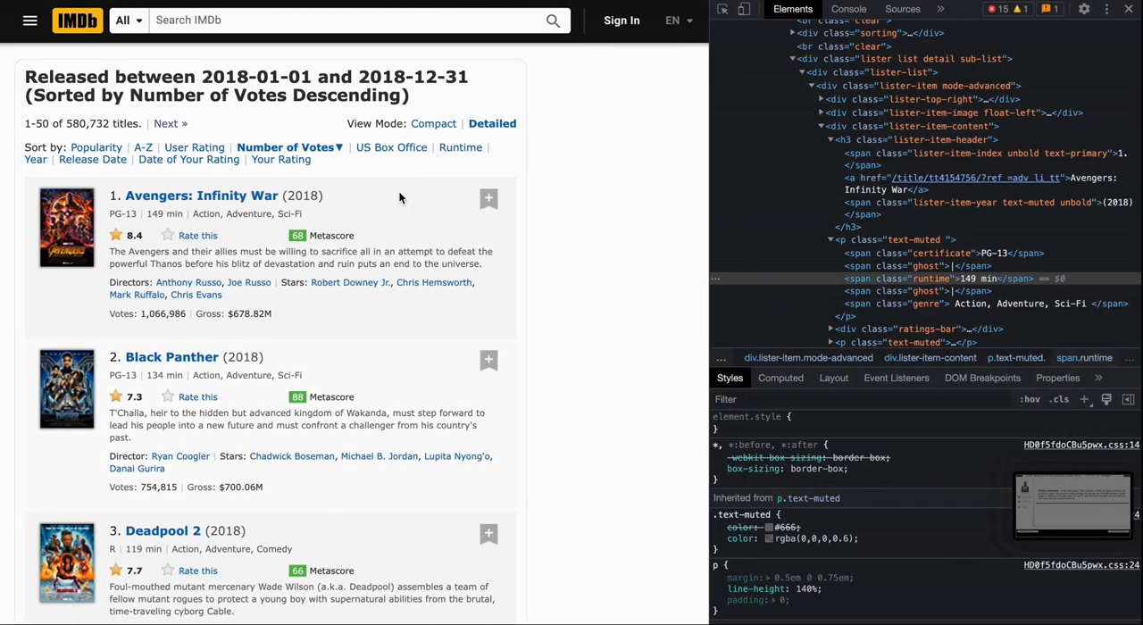
{"action": "scroll", "scroll_direction": "down", "scroll_amount": 3}
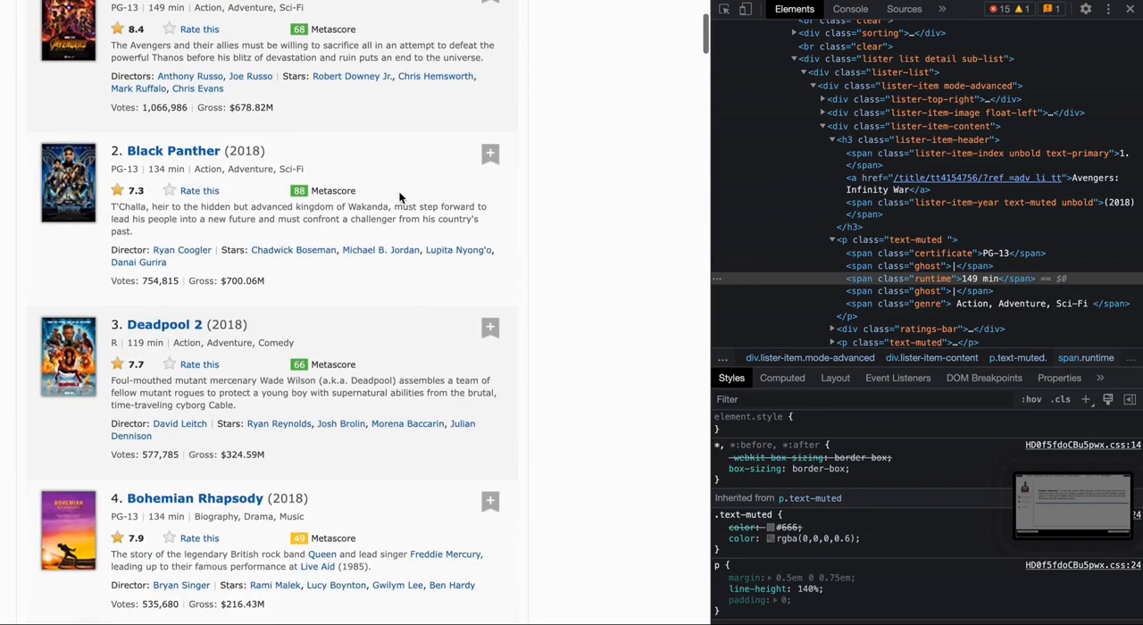